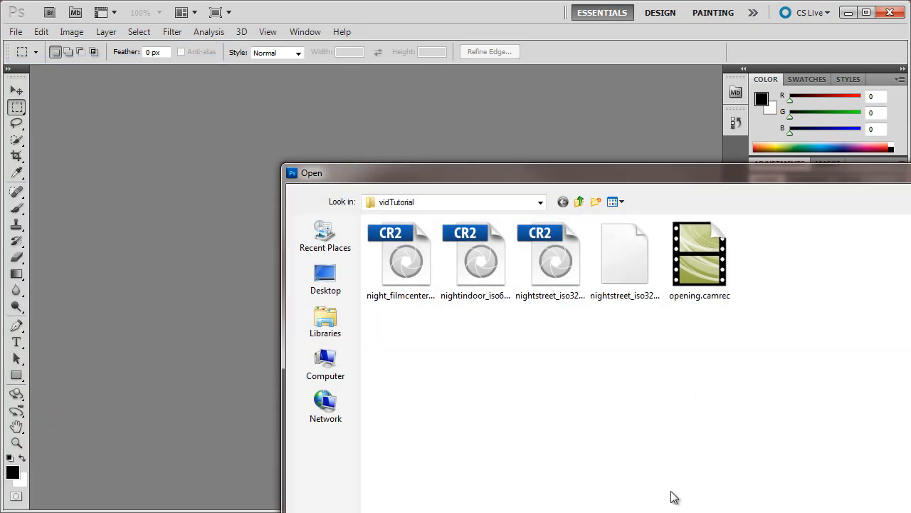
Step: Open the nightstreet CR2 raw photo from the vidTutorial folder into Camera Raw
{"action": "double_click", "coordinate": [550, 254]}
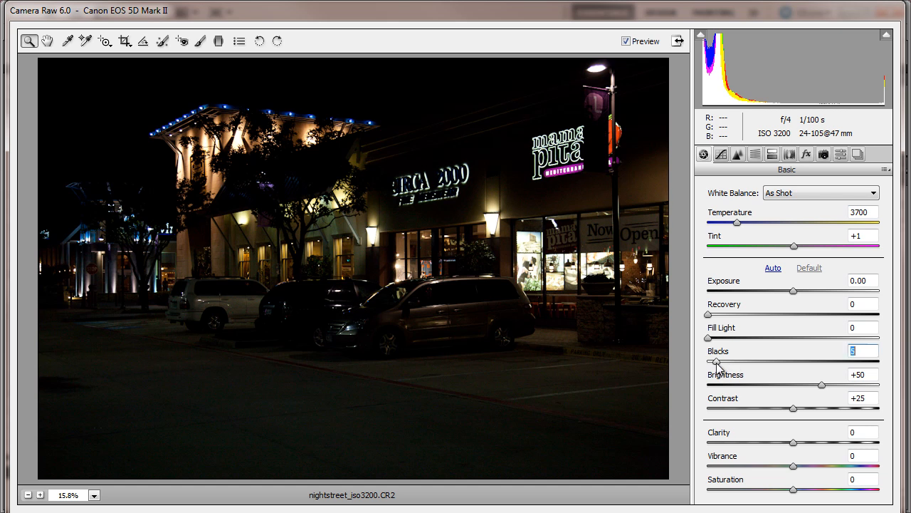
Step: Brighten the photo to Exposure +2.65 with Blacks at 0 and show the Tone Curve
{"action": "left_click_drag", "start_coordinate": [712, 364], "coordinate": [701, 363]}
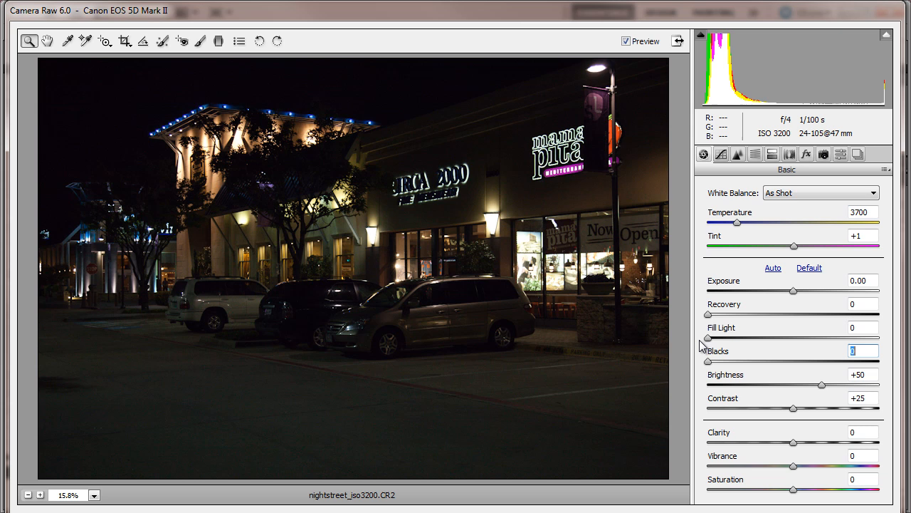
{"action": "mouse_move", "coordinate": [359, 415]}
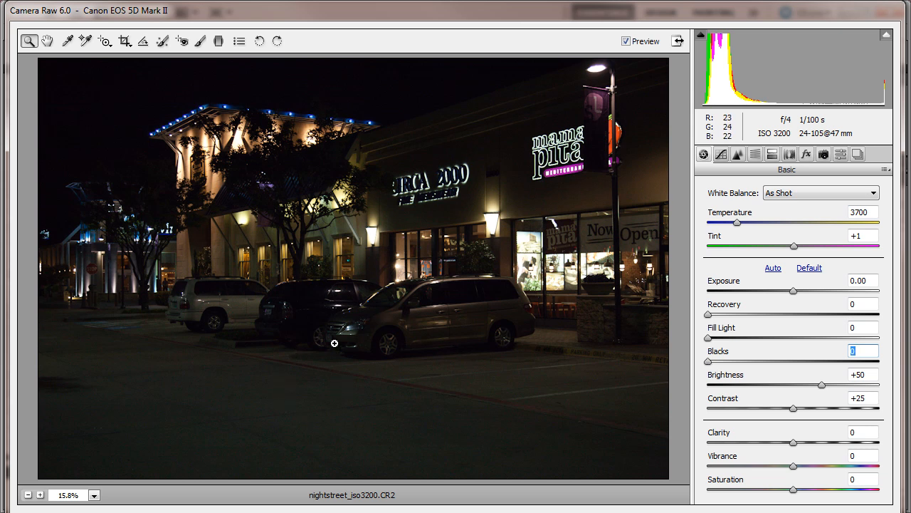
{"action": "mouse_move", "coordinate": [675, 383]}
{"action": "type", "text": "5"}
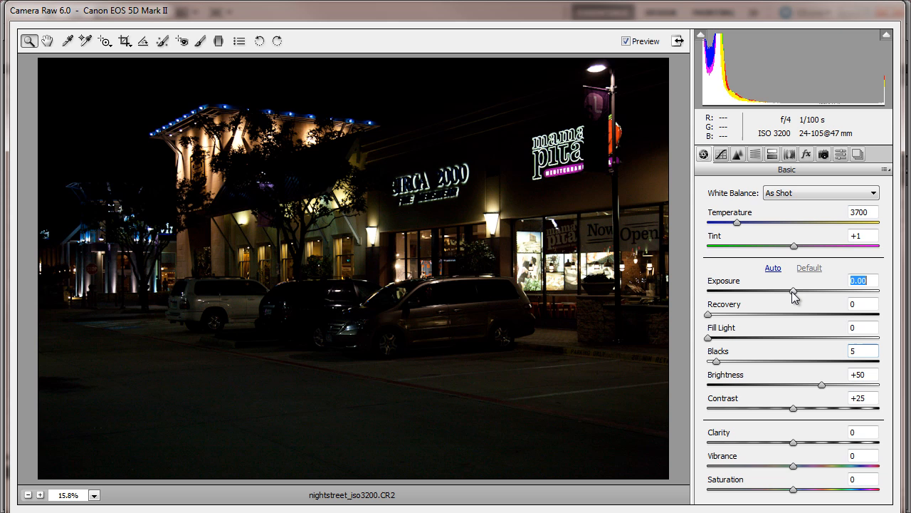
{"action": "left_click_drag", "start_coordinate": [792, 291], "coordinate": [851, 290]}
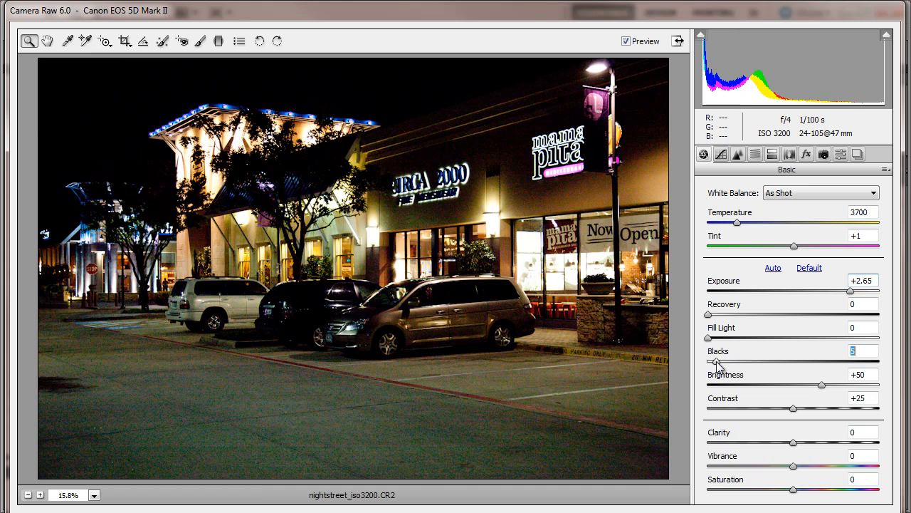
{"action": "left_click_drag", "start_coordinate": [738, 362], "coordinate": [723, 361]}
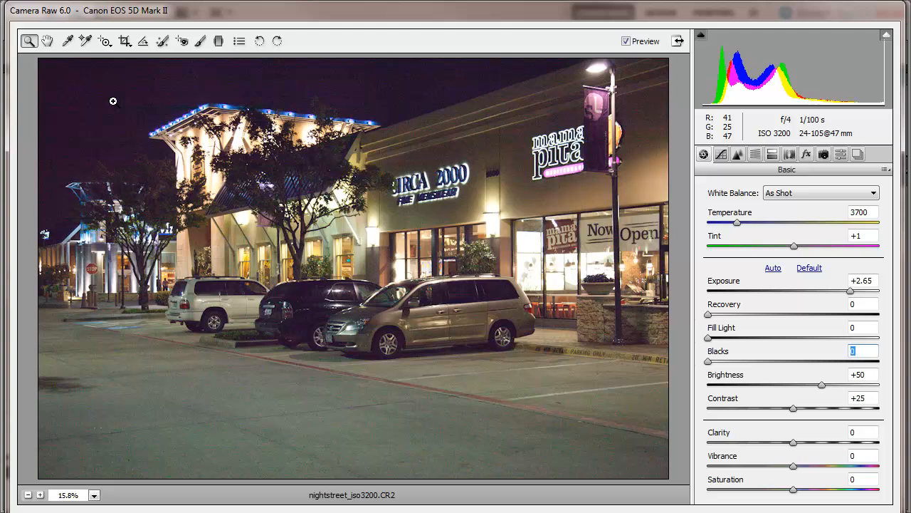
{"action": "left_click", "coordinate": [720, 153]}
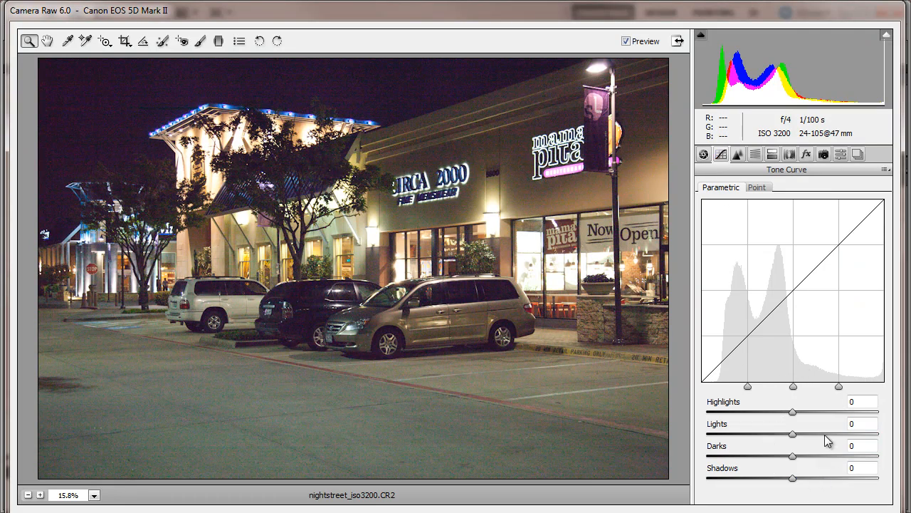
Step: Apply the allZero preset so Camera Raw adds no sharpening or noise reduction
{"action": "left_click", "coordinate": [807, 154]}
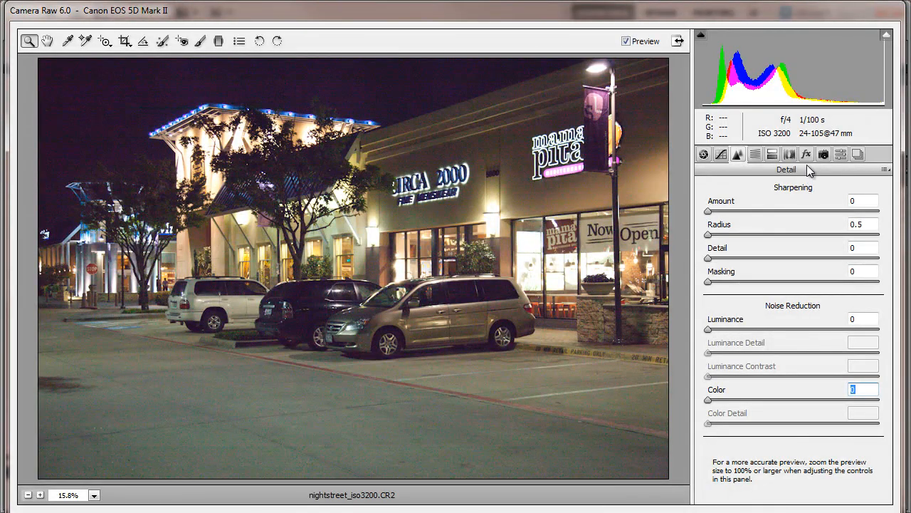
{"action": "left_click", "coordinate": [841, 154]}
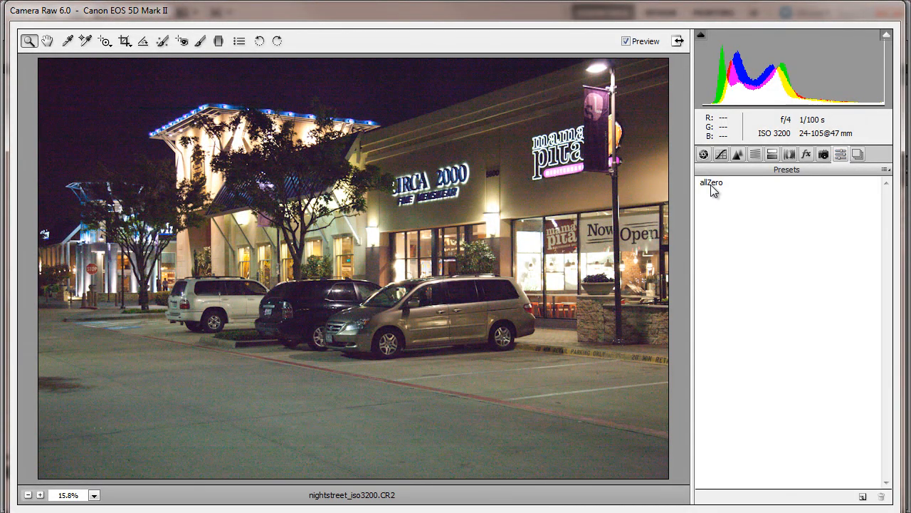
{"action": "left_click", "coordinate": [711, 182]}
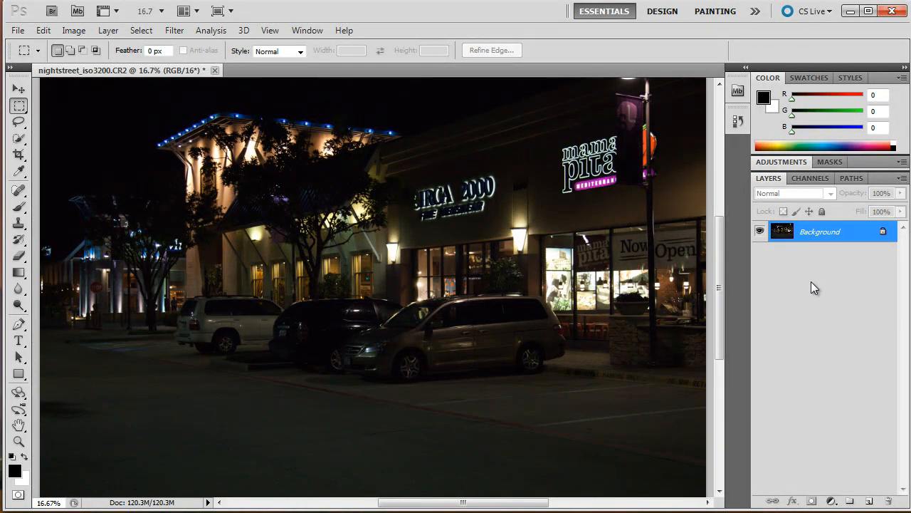
Step: Duplicate the Background layer (Ctrl+J) and launch Topaz DeNoise 5 on the copy
{"action": "key", "text": "ctrl+j"}
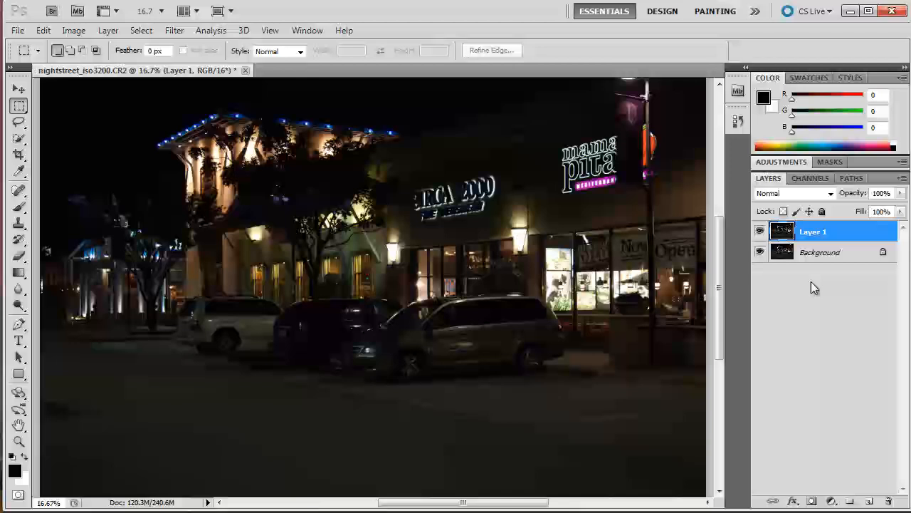
{"action": "left_click", "coordinate": [174, 30]}
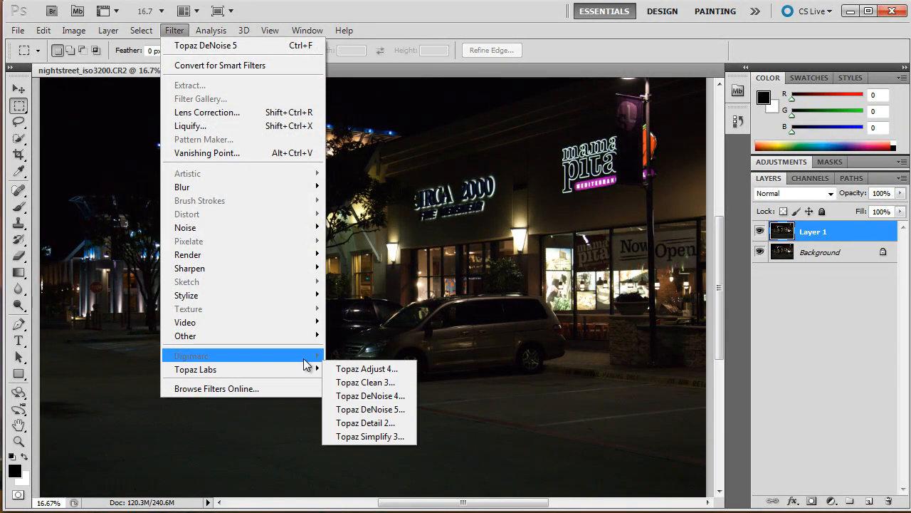
{"action": "mouse_move", "coordinate": [390, 410]}
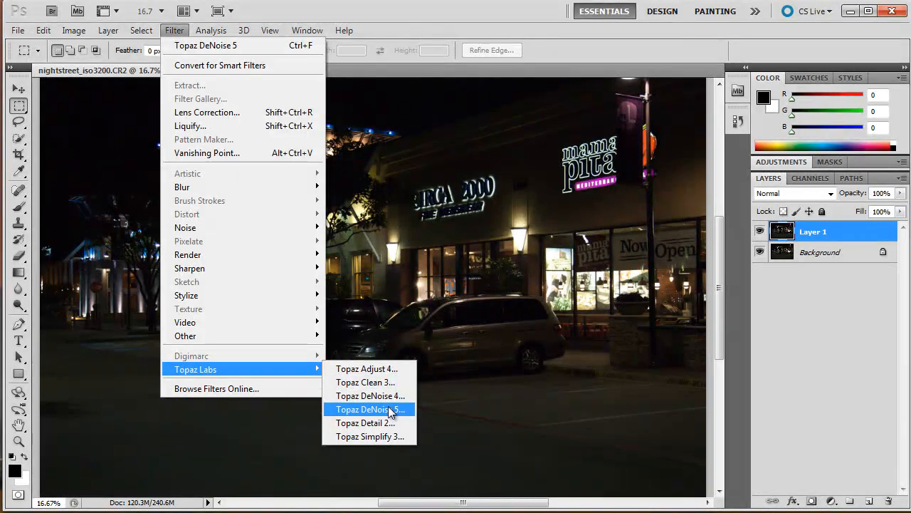
{"action": "left_click", "coordinate": [367, 409]}
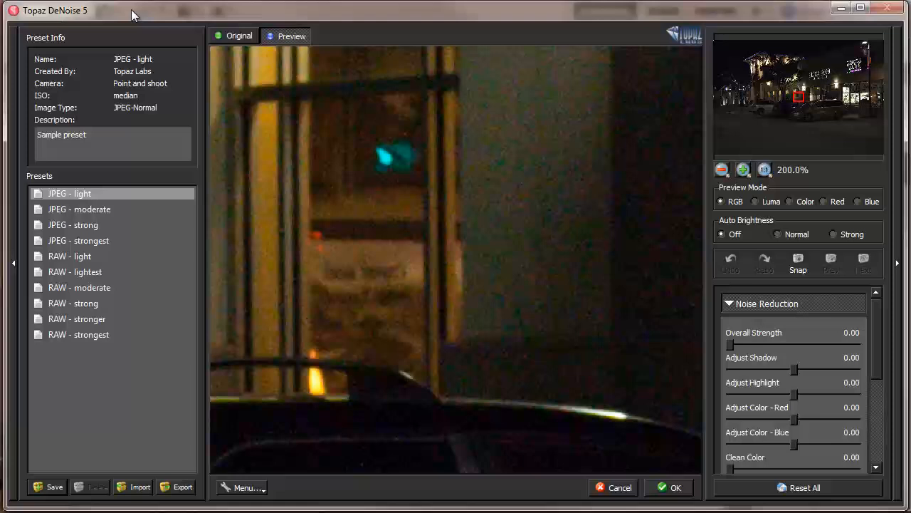
Step: Try the RAW - moderate and JPEG - strongest presets, viewing the van at 100%
{"action": "left_click", "coordinate": [80, 287]}
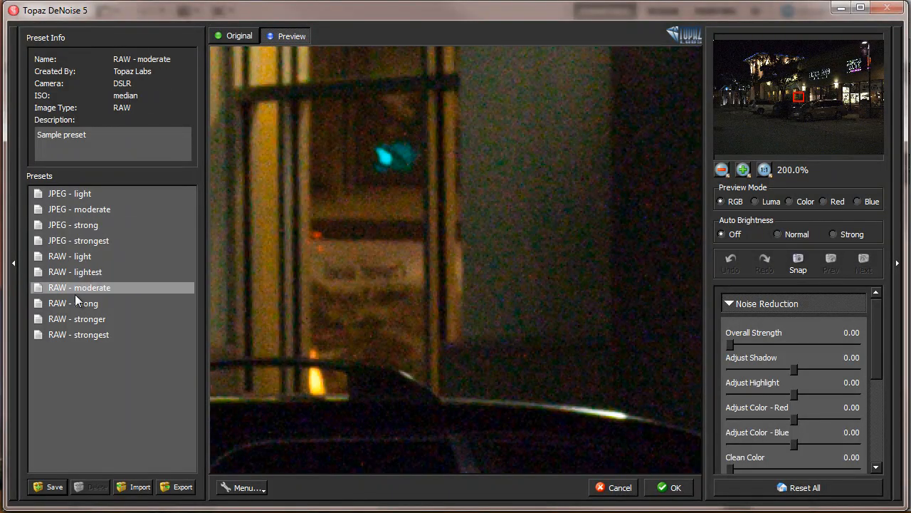
{"action": "left_click", "coordinate": [80, 287]}
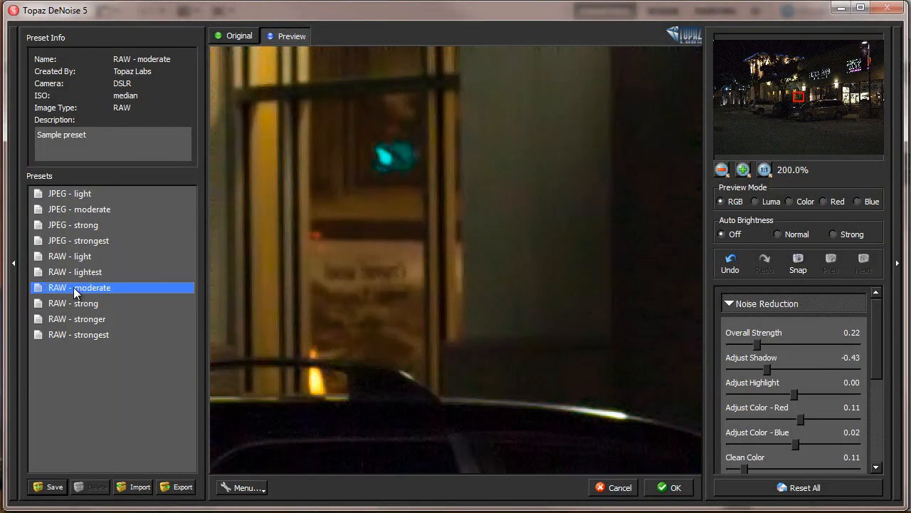
{"action": "left_click", "coordinate": [77, 319]}
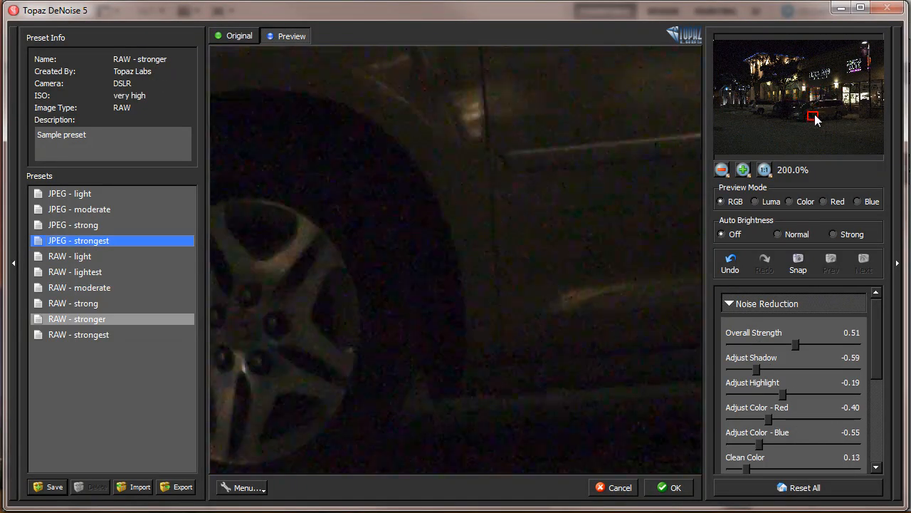
{"action": "left_click_drag", "start_coordinate": [812, 117], "coordinate": [577, 174]}
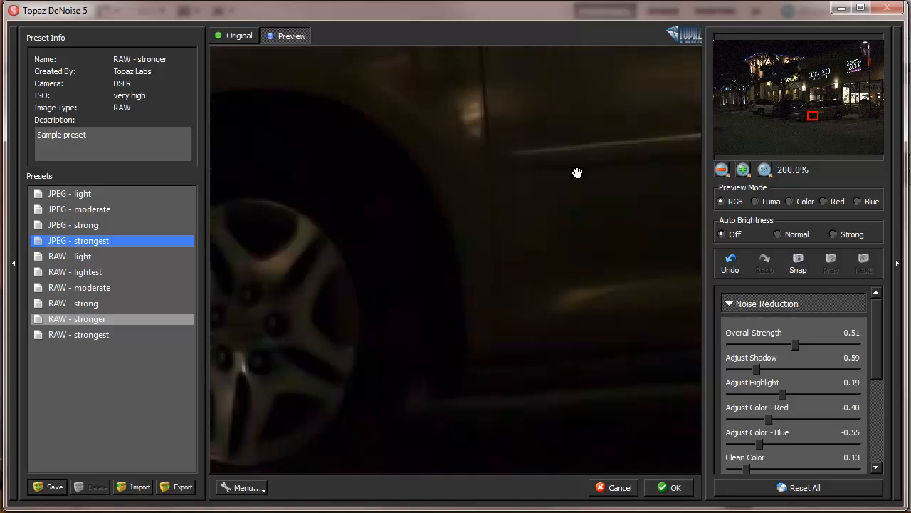
{"action": "left_click_drag", "start_coordinate": [576, 174], "coordinate": [456, 356]}
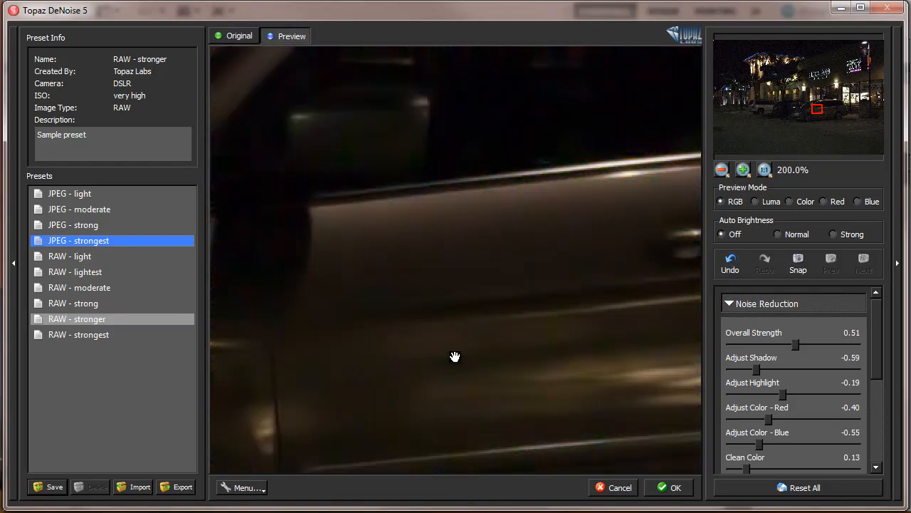
{"action": "left_click", "coordinate": [721, 170]}
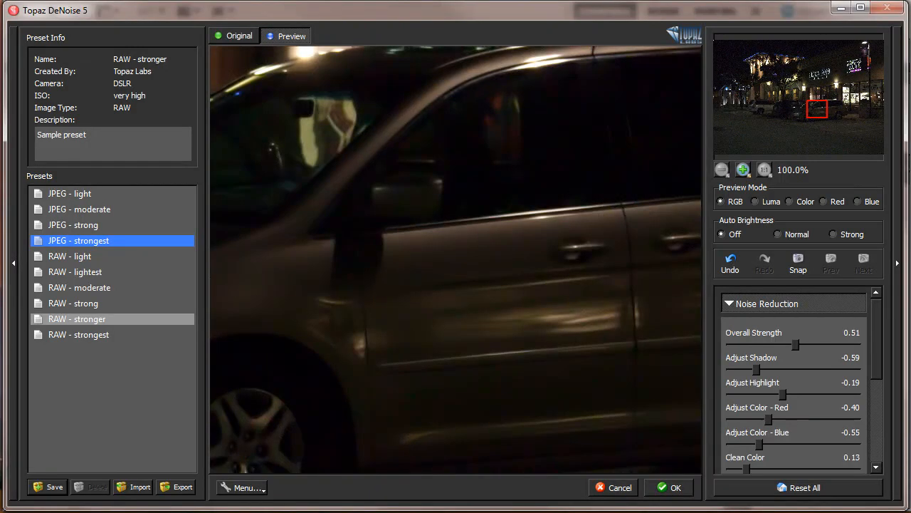
{"action": "mouse_move", "coordinate": [741, 206]}
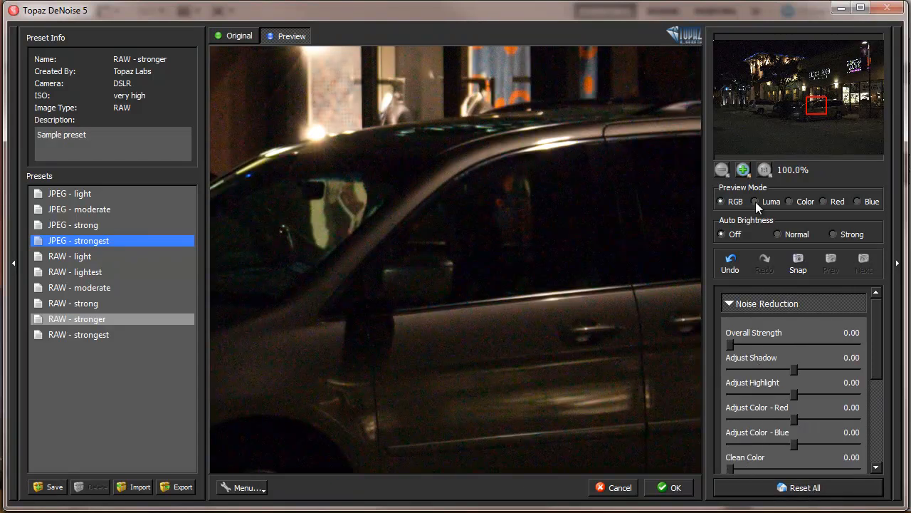
Step: Inspect the van's noise in Luma, Color and Red preview modes, returning to full colour
{"action": "left_click", "coordinate": [756, 203]}
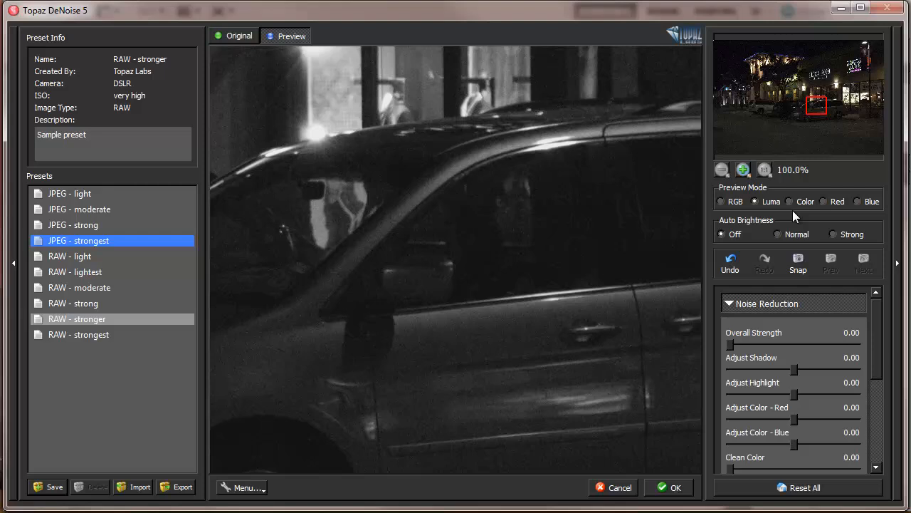
{"action": "left_click", "coordinate": [789, 201]}
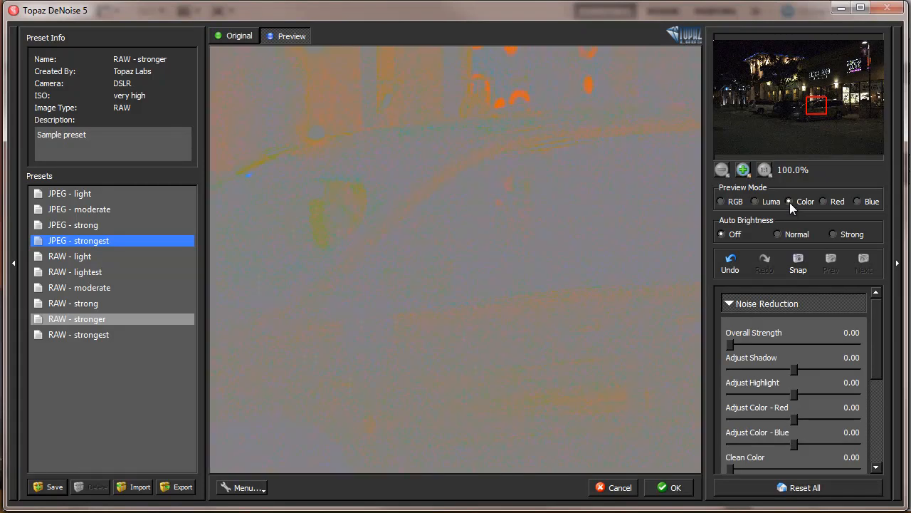
{"action": "left_click", "coordinate": [824, 203]}
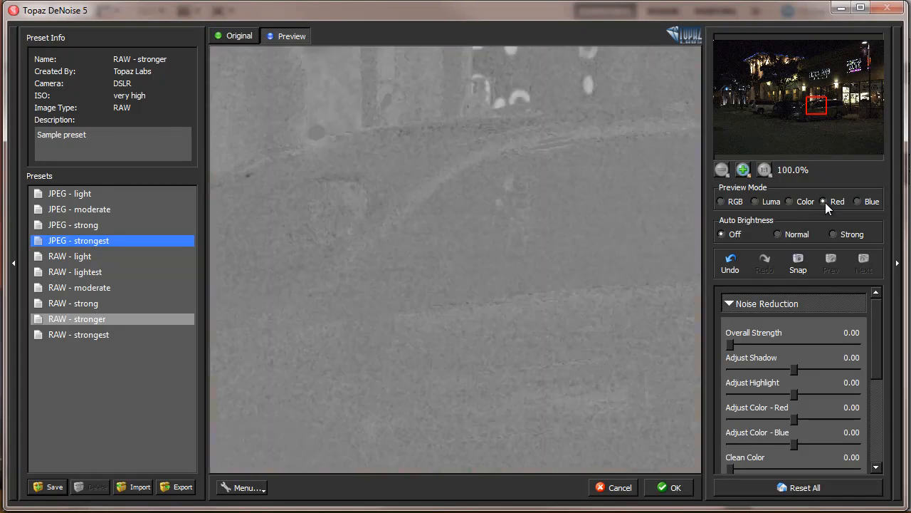
{"action": "mouse_move", "coordinate": [837, 201]}
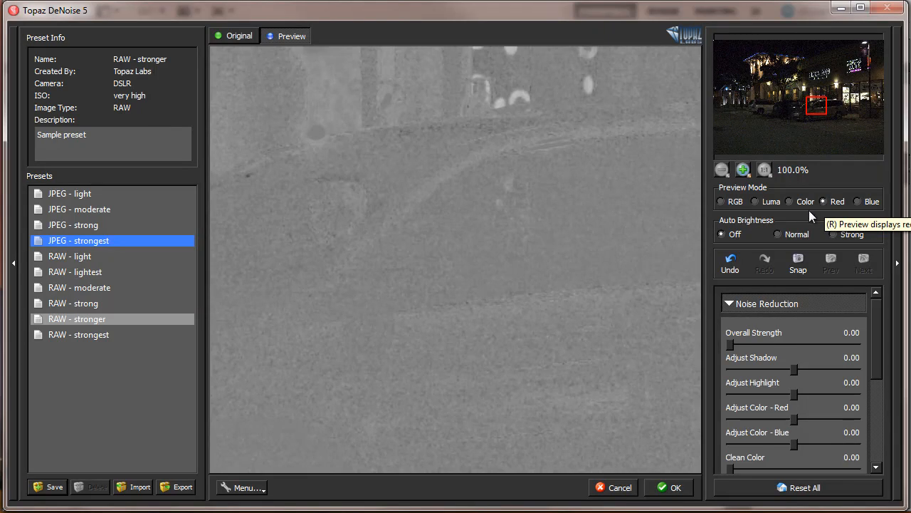
{"action": "left_click", "coordinate": [857, 200]}
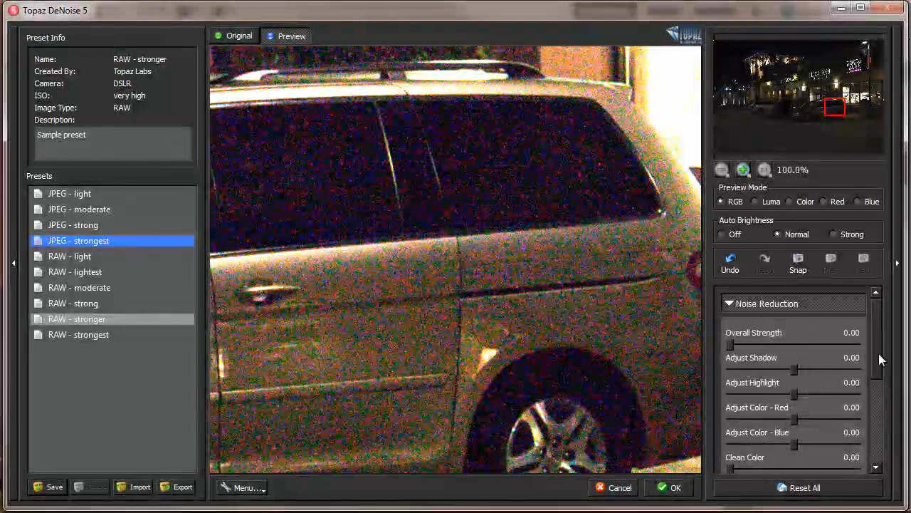
Step: Collapse the Noise Reduction section to list Detail Recovery and Debanding, preview on the tree
{"action": "scroll", "scroll_direction": "down", "scroll_amount": 3}
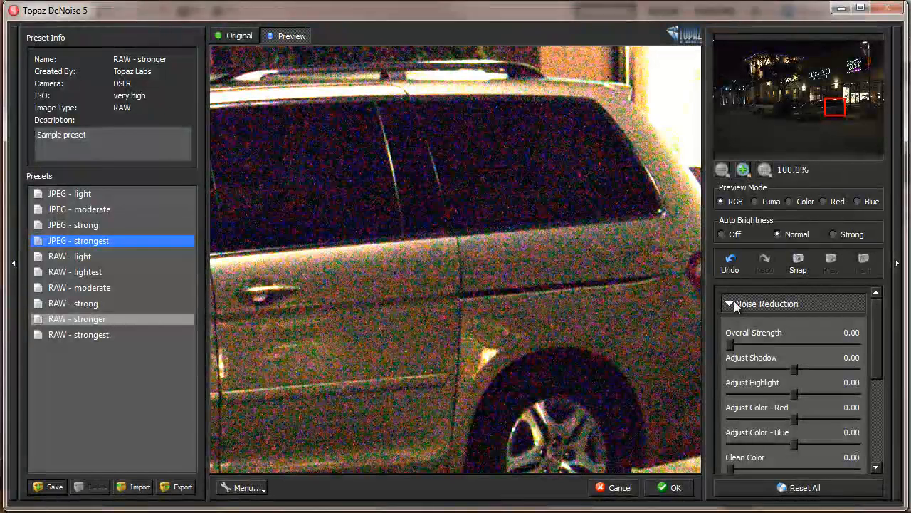
{"action": "left_click", "coordinate": [729, 304]}
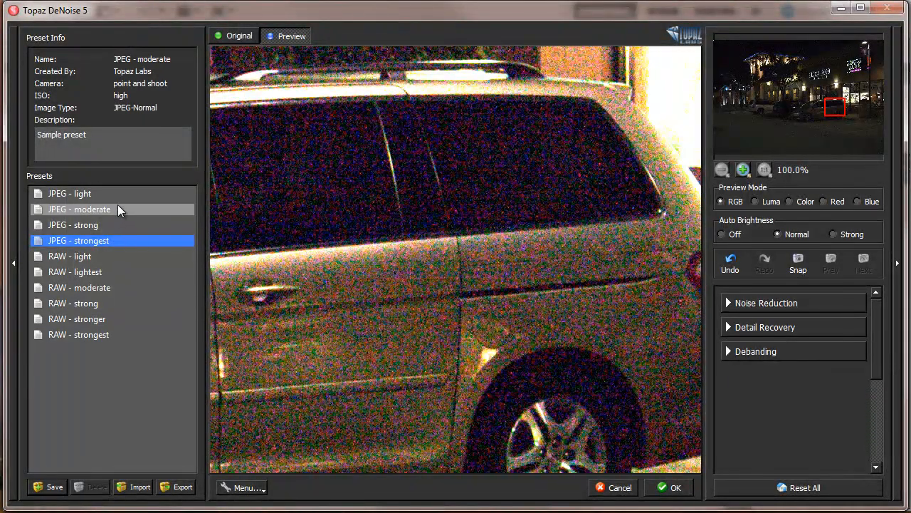
{"action": "left_click", "coordinate": [80, 288]}
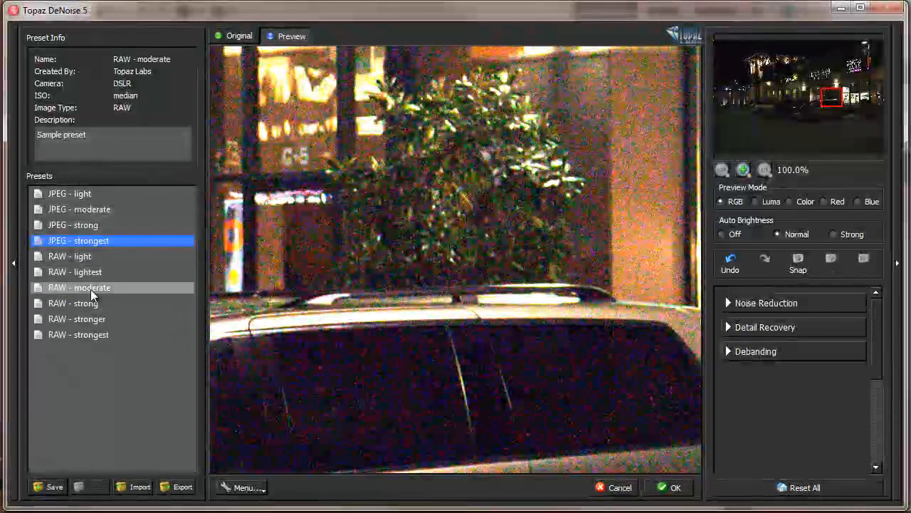
Step: Compare the RAW moderate, strong and stronger presets on the van's roof and lit building
{"action": "left_click", "coordinate": [79, 287]}
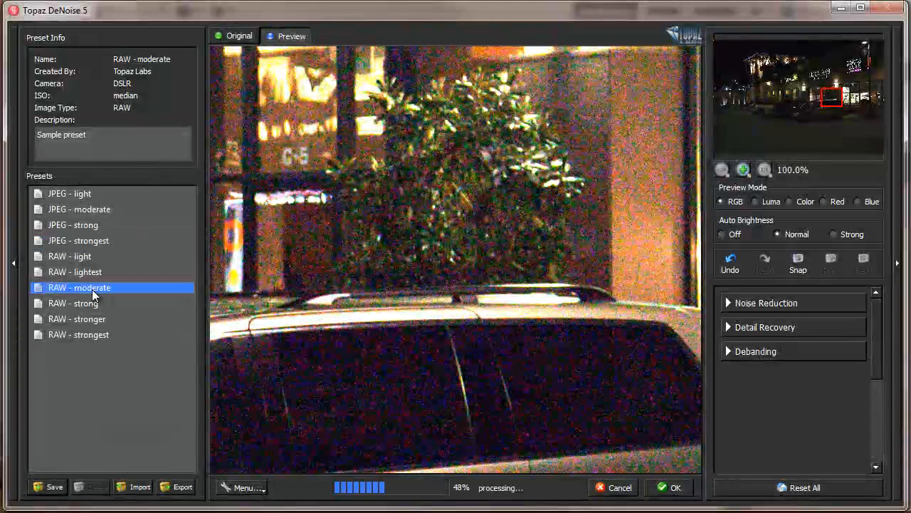
{"action": "left_click", "coordinate": [73, 302]}
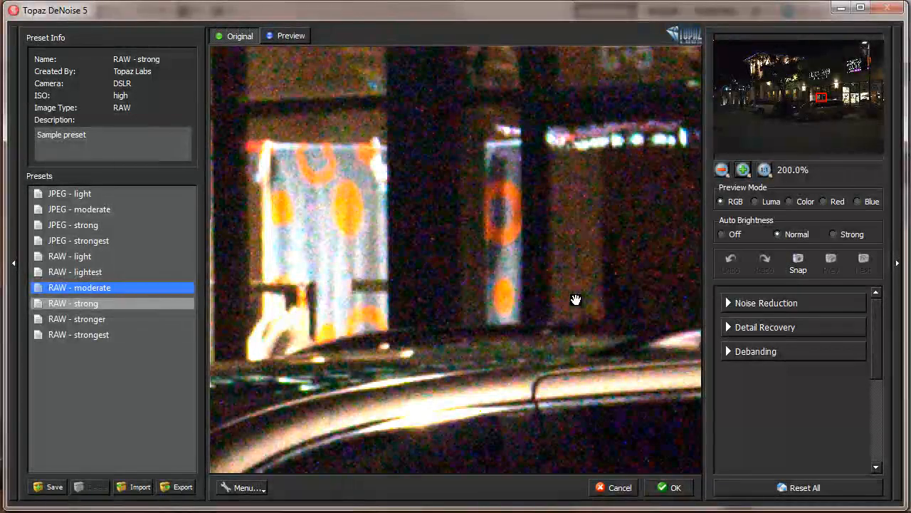
{"action": "left_click", "coordinate": [80, 287]}
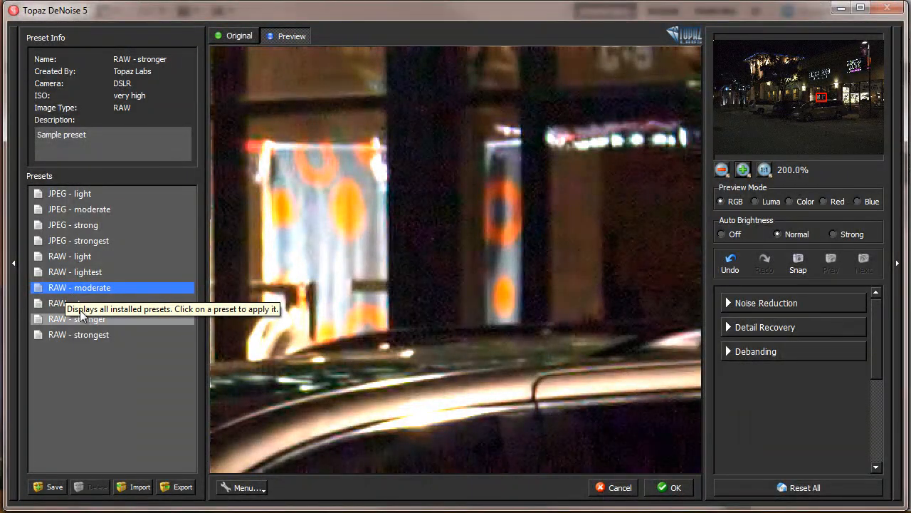
{"action": "left_click", "coordinate": [73, 302]}
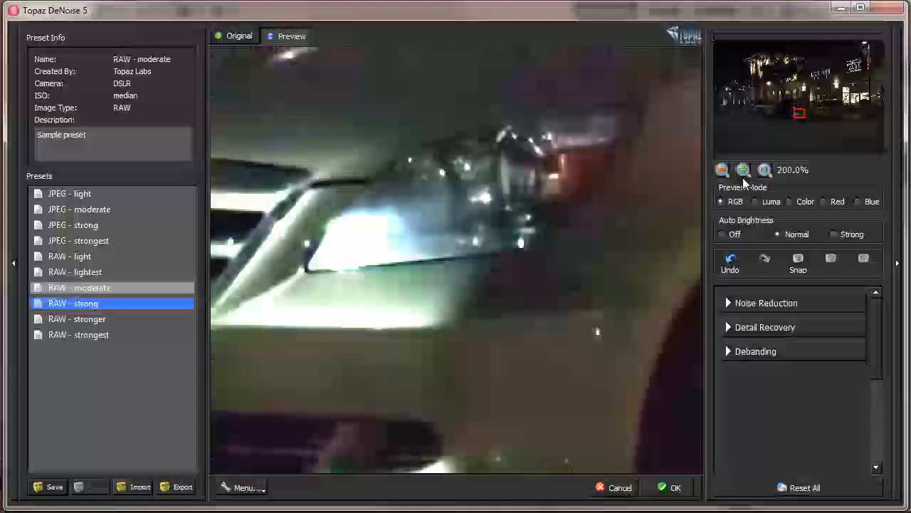
{"action": "left_click", "coordinate": [720, 170]}
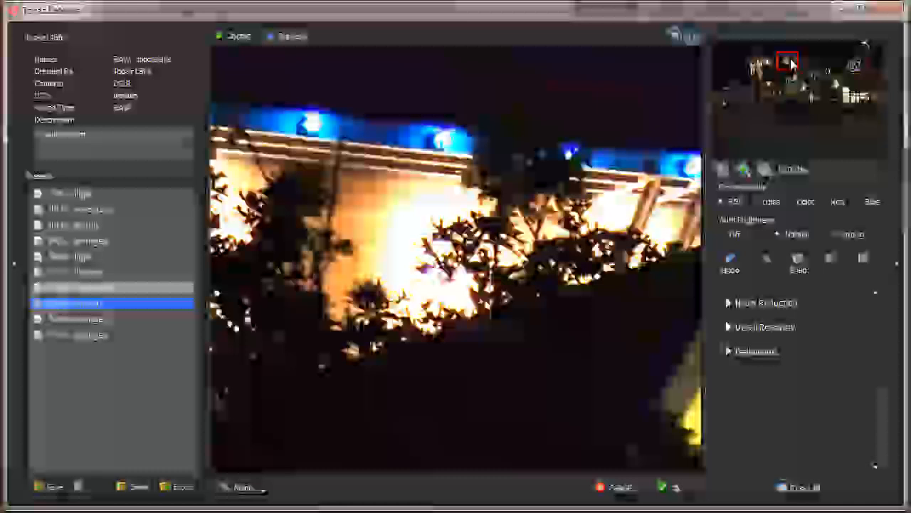
{"action": "left_click", "coordinate": [72, 302]}
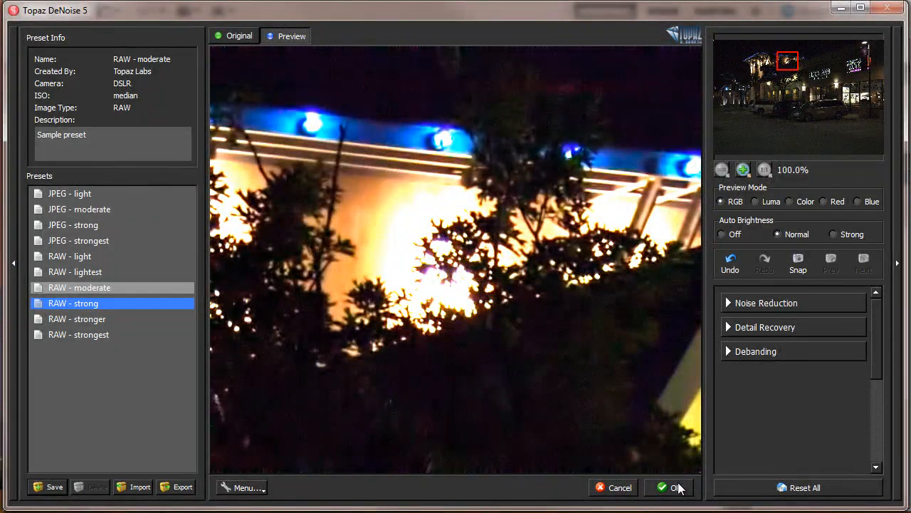
{"action": "left_click", "coordinate": [672, 487]}
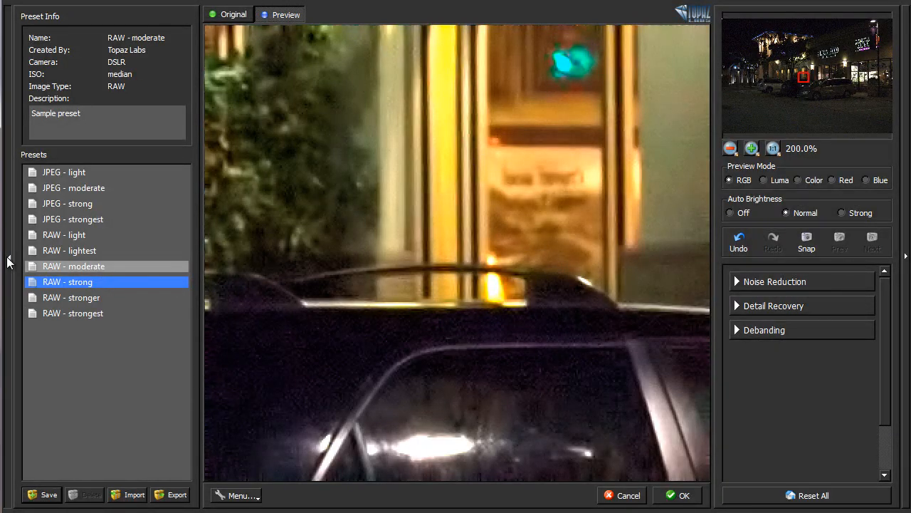
Step: Hide the presets panel, Reset All adjustments and preview luminance only, briefly checking Color
{"action": "left_click", "coordinate": [9, 258]}
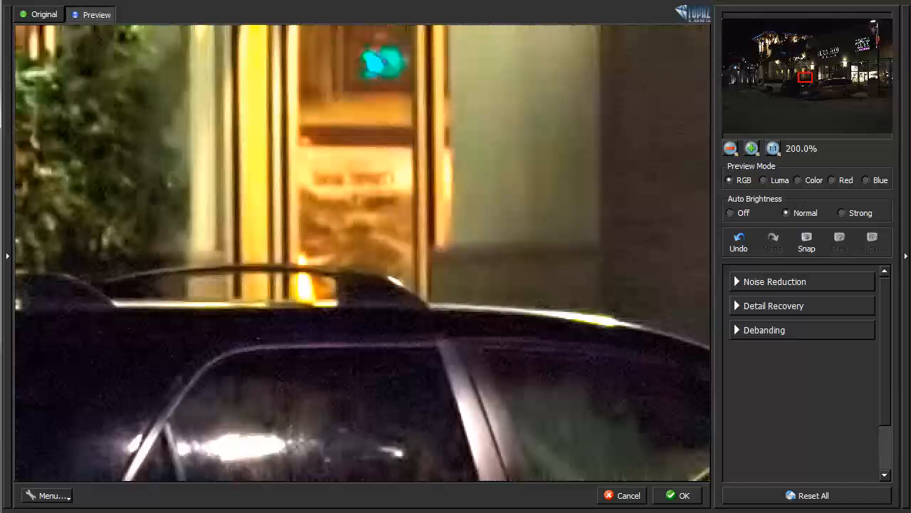
{"action": "left_click", "coordinate": [806, 495]}
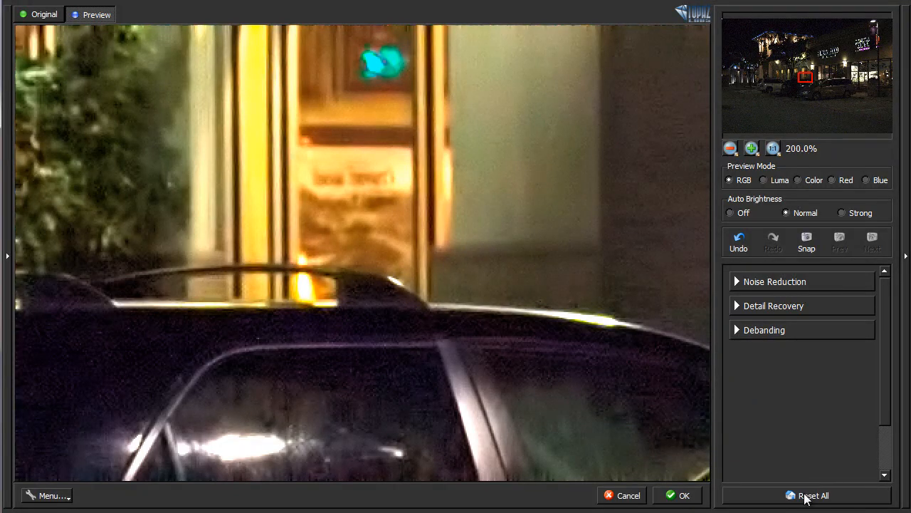
{"action": "left_click", "coordinate": [812, 495]}
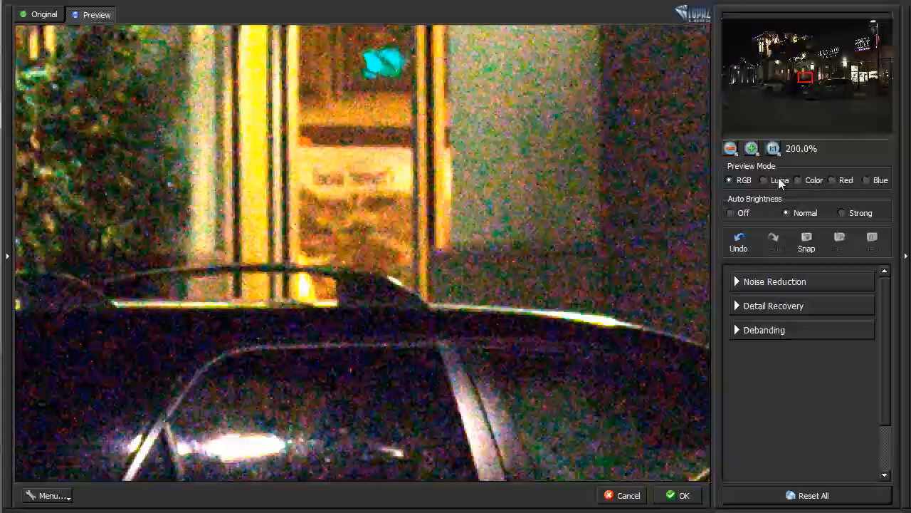
{"action": "left_click", "coordinate": [764, 179]}
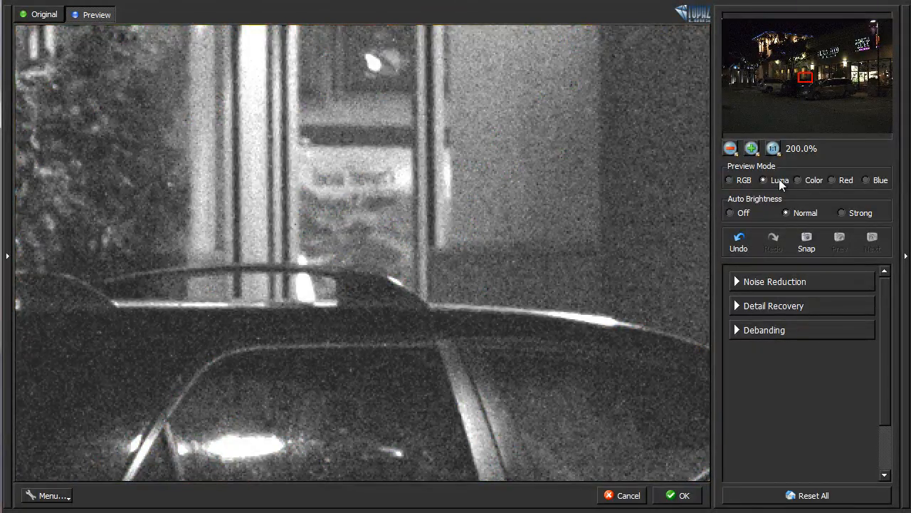
{"action": "mouse_move", "coordinate": [780, 180]}
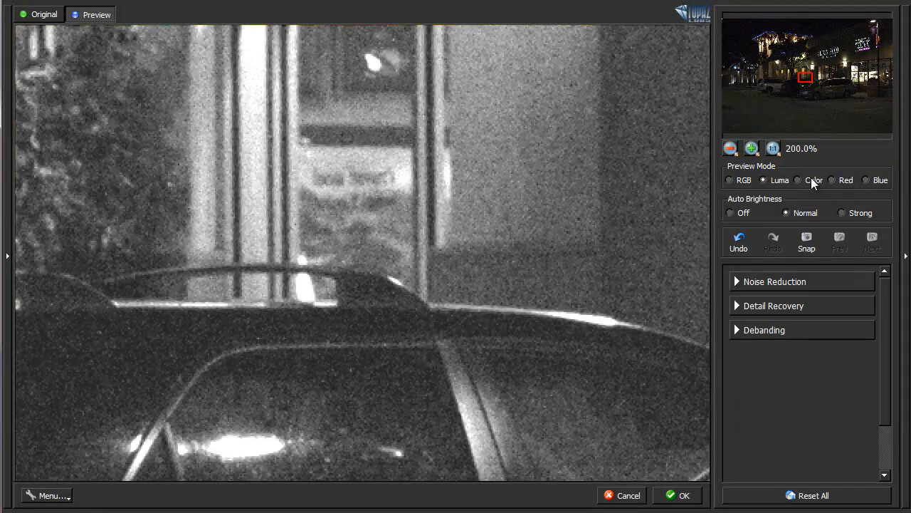
{"action": "left_click", "coordinate": [797, 179]}
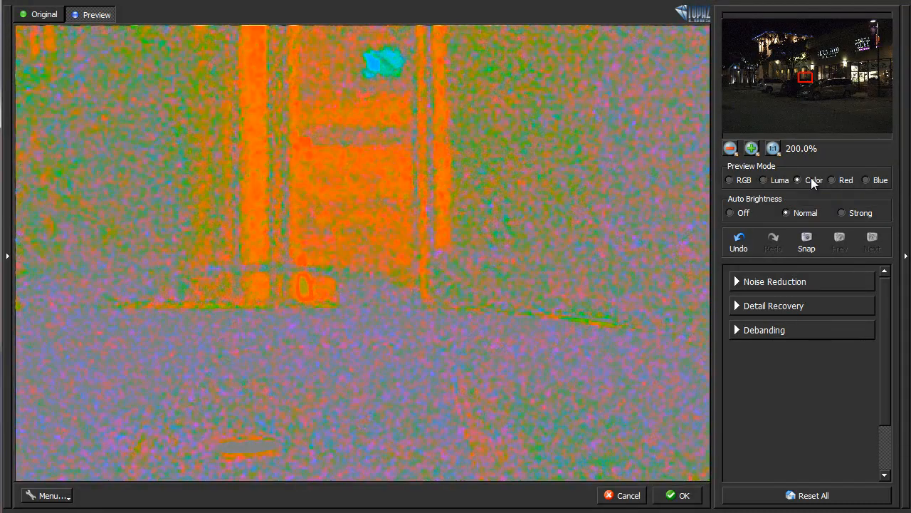
{"action": "left_click", "coordinate": [763, 179]}
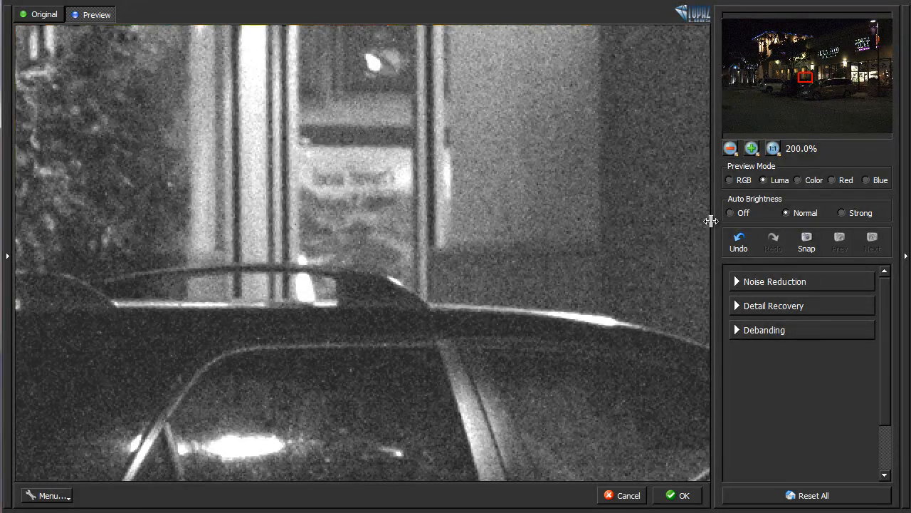
{"action": "mouse_move", "coordinate": [764, 180]}
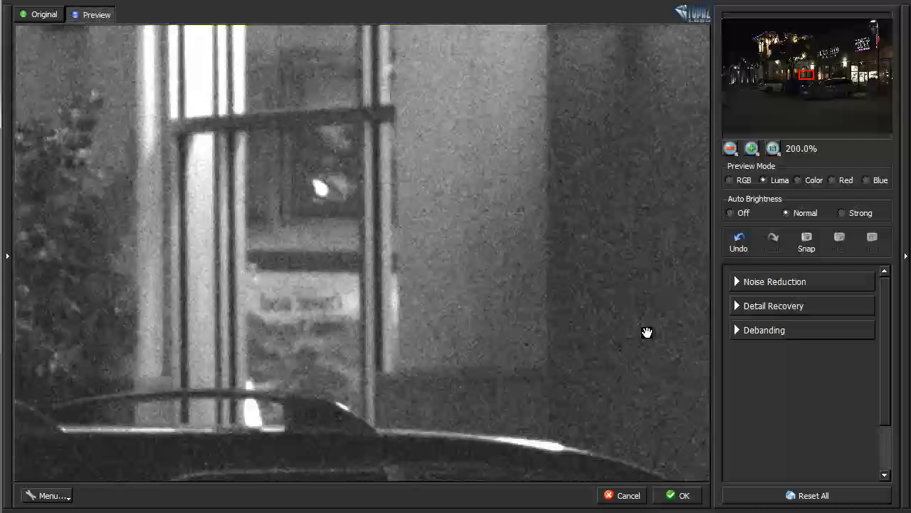
Step: Expand Noise Reduction and settle Overall Strength at 0.19 after trying 0.12 to 0.43
{"action": "left_click", "coordinate": [775, 282]}
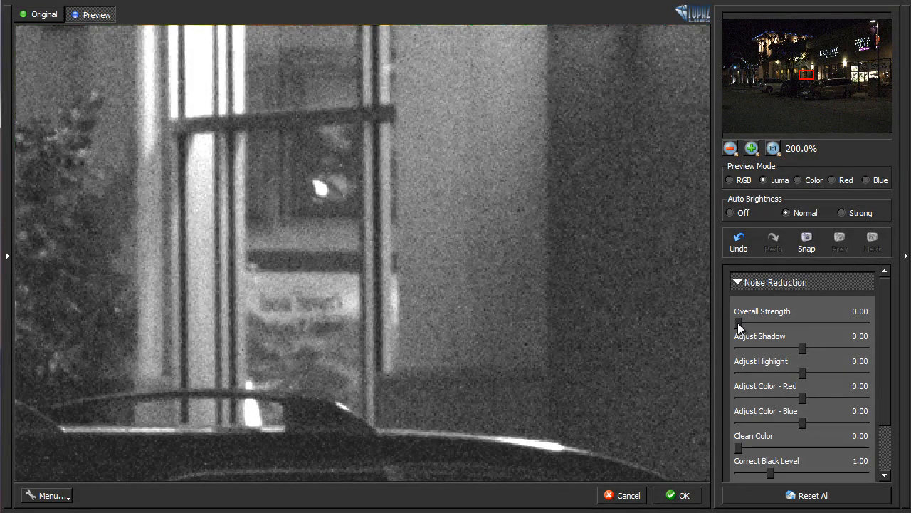
{"action": "left_click_drag", "start_coordinate": [738, 322], "coordinate": [776, 322]}
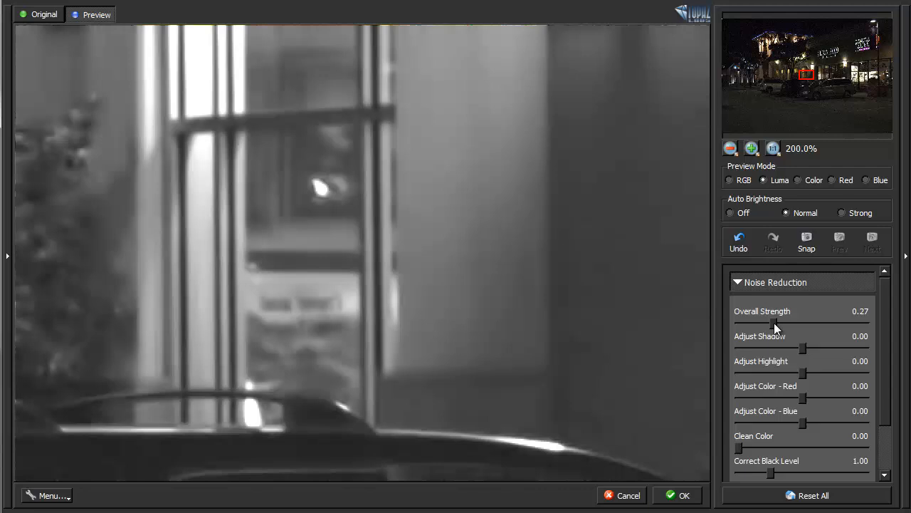
{"action": "left_click_drag", "start_coordinate": [777, 323], "coordinate": [768, 323]}
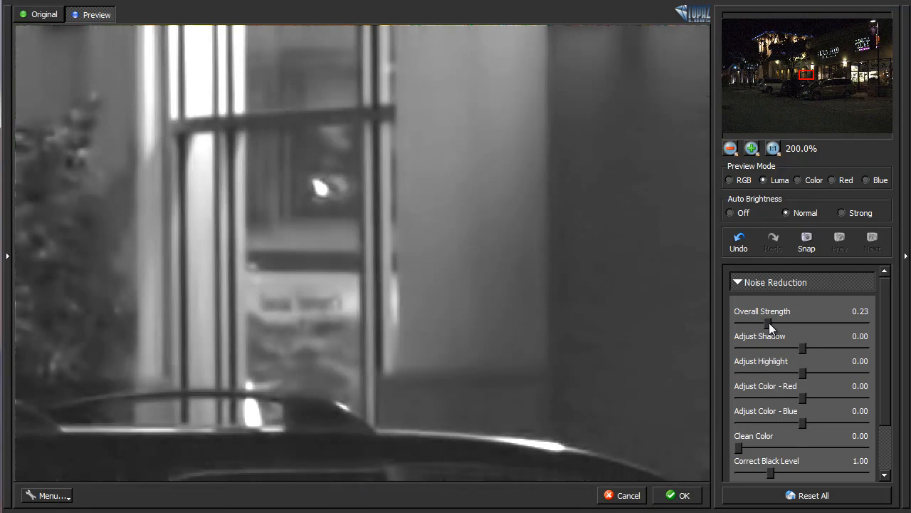
{"action": "left_click_drag", "start_coordinate": [769, 325], "coordinate": [762, 325]}
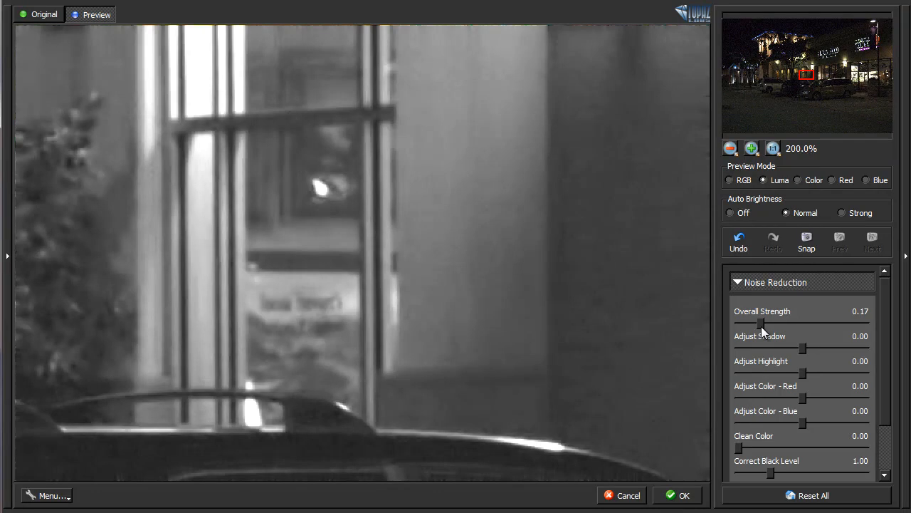
{"action": "mouse_move", "coordinate": [762, 332]}
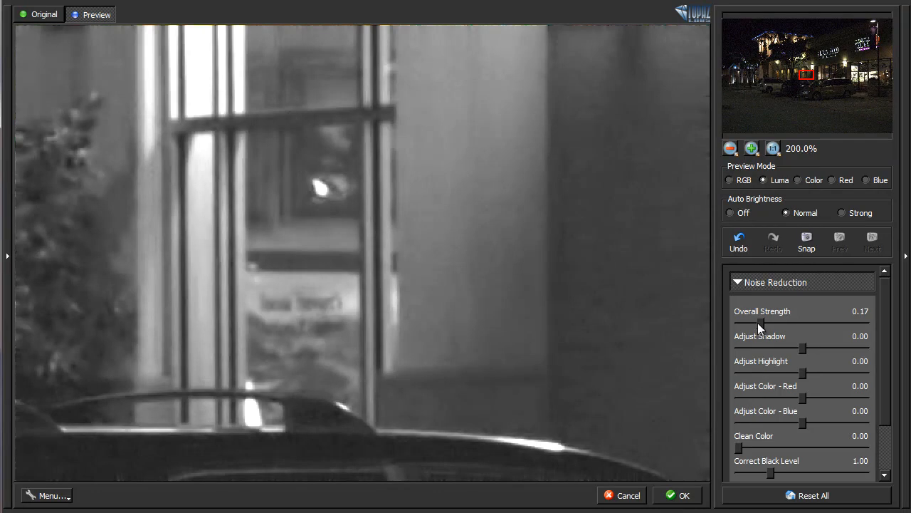
{"action": "left_click_drag", "start_coordinate": [741, 322], "coordinate": [795, 322]}
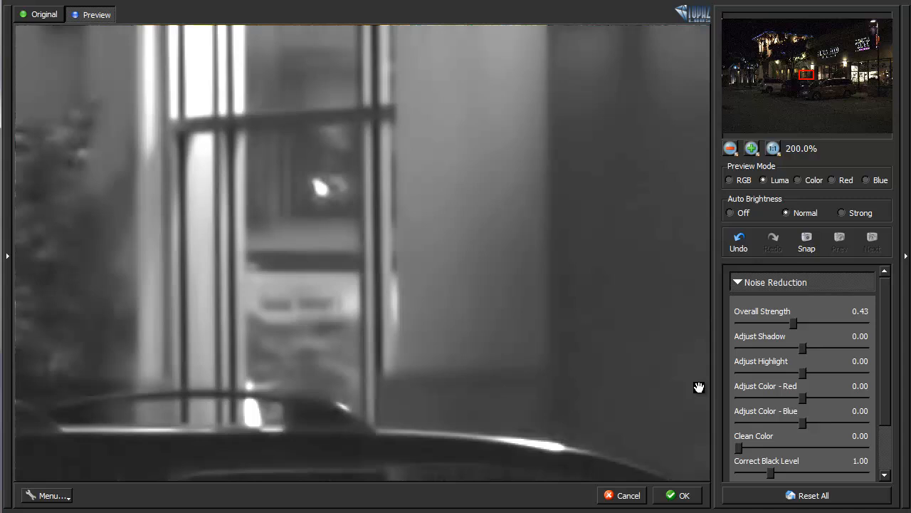
{"action": "mouse_move", "coordinate": [177, 231]}
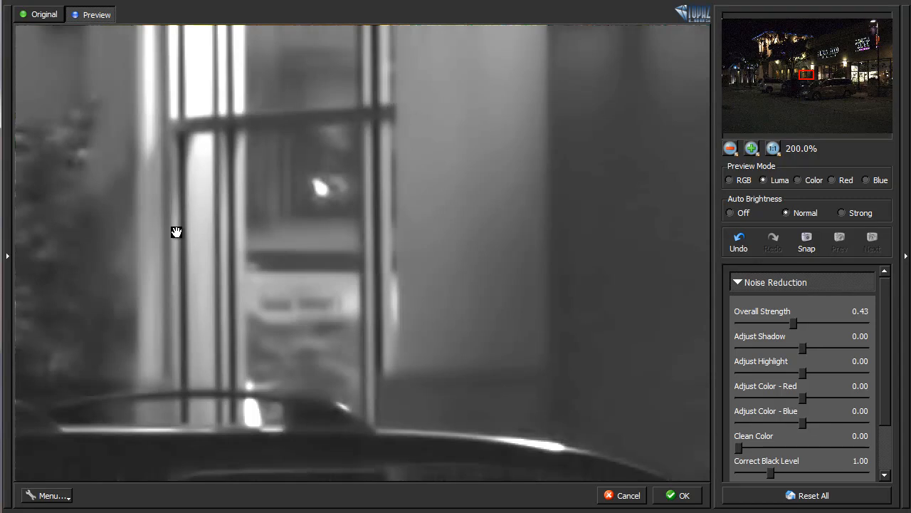
{"action": "mouse_move", "coordinate": [404, 225]}
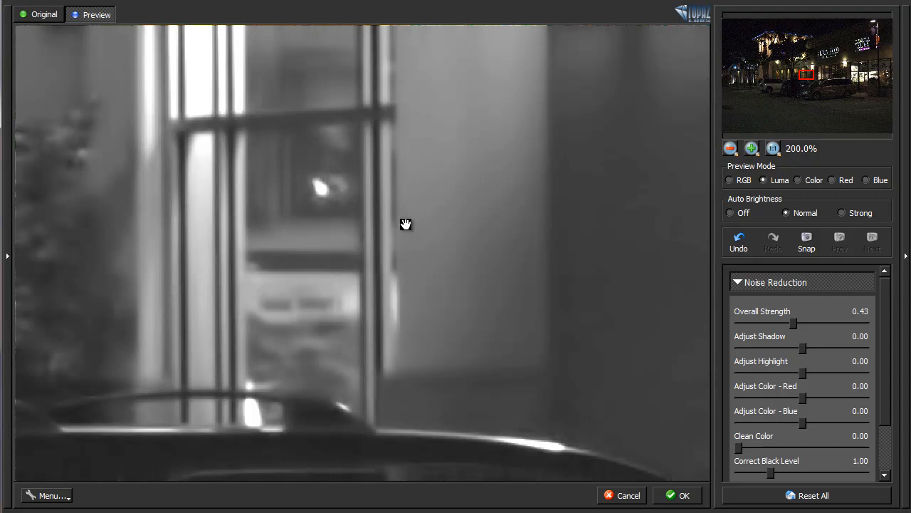
{"action": "mouse_move", "coordinate": [794, 317]}
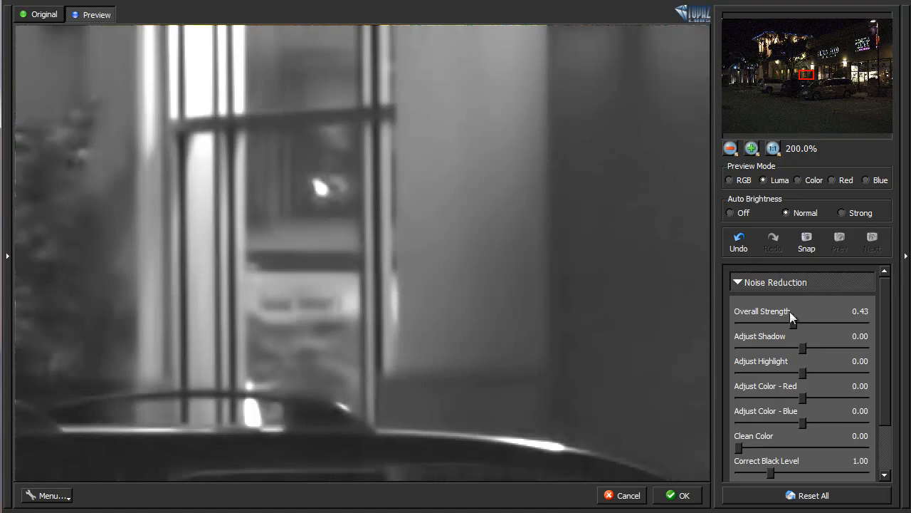
{"action": "left_click_drag", "start_coordinate": [792, 319], "coordinate": [756, 319]}
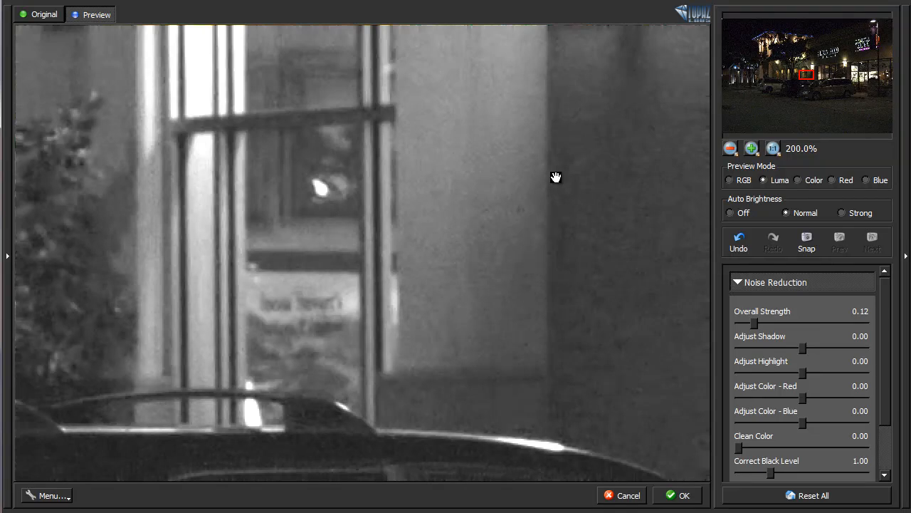
{"action": "mouse_move", "coordinate": [758, 326]}
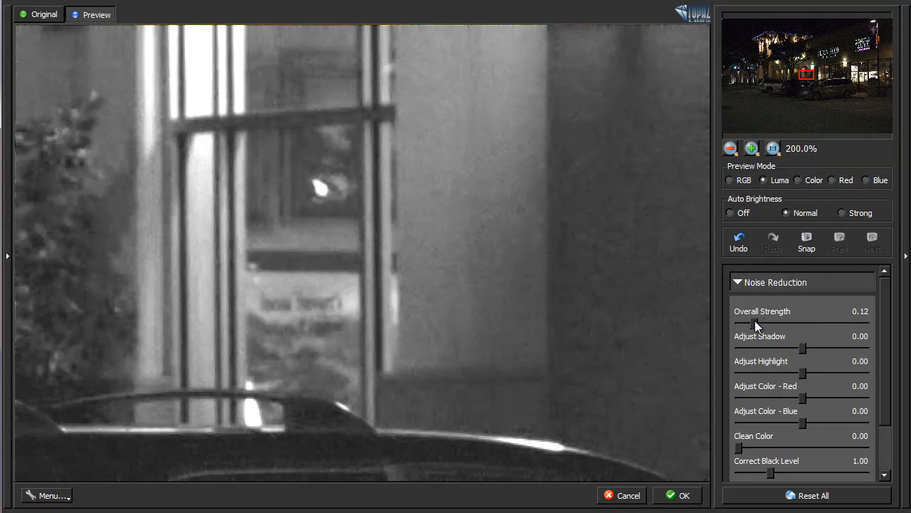
{"action": "left_click_drag", "start_coordinate": [748, 324], "coordinate": [762, 324]}
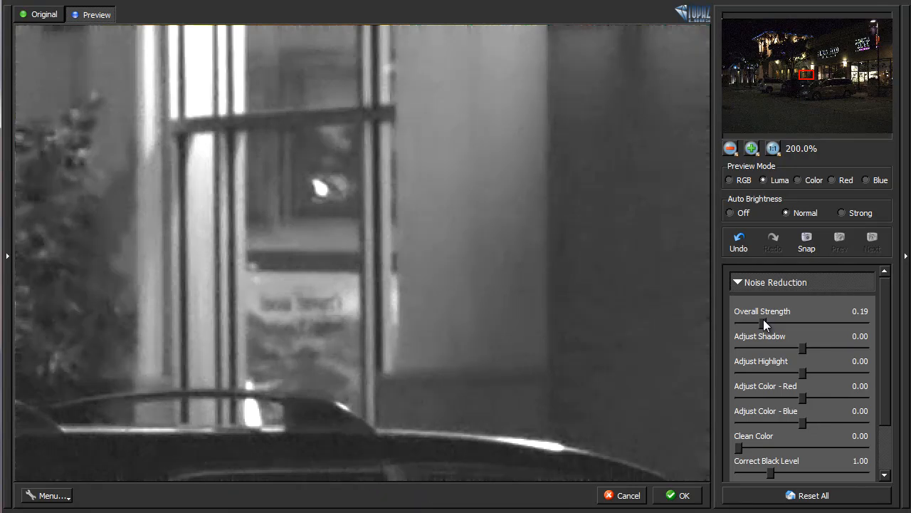
{"action": "mouse_move", "coordinate": [729, 359]}
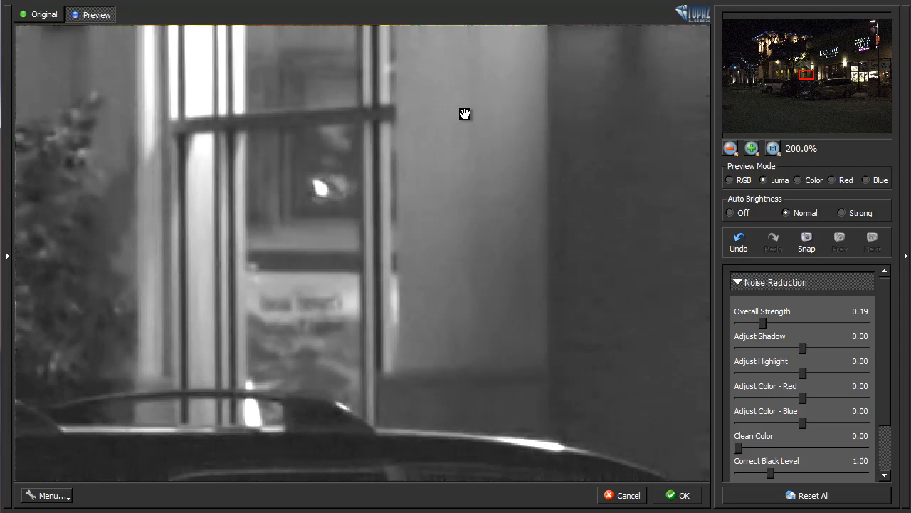
{"action": "mouse_move", "coordinate": [658, 275]}
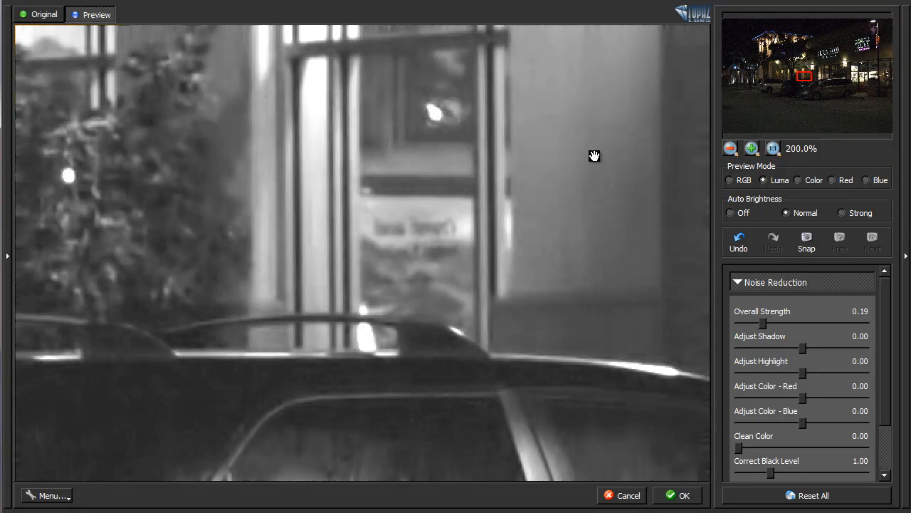
{"action": "mouse_move", "coordinate": [610, 276]}
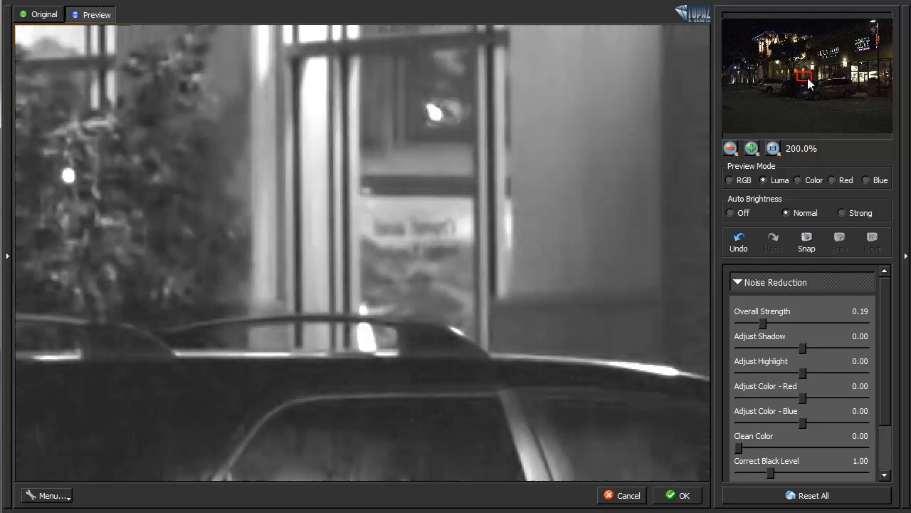
Step: Set Adjust Shadow to 0.07 on the car's grille, then view the lights near the top
{"action": "left_click_drag", "start_coordinate": [803, 77], "coordinate": [796, 92]}
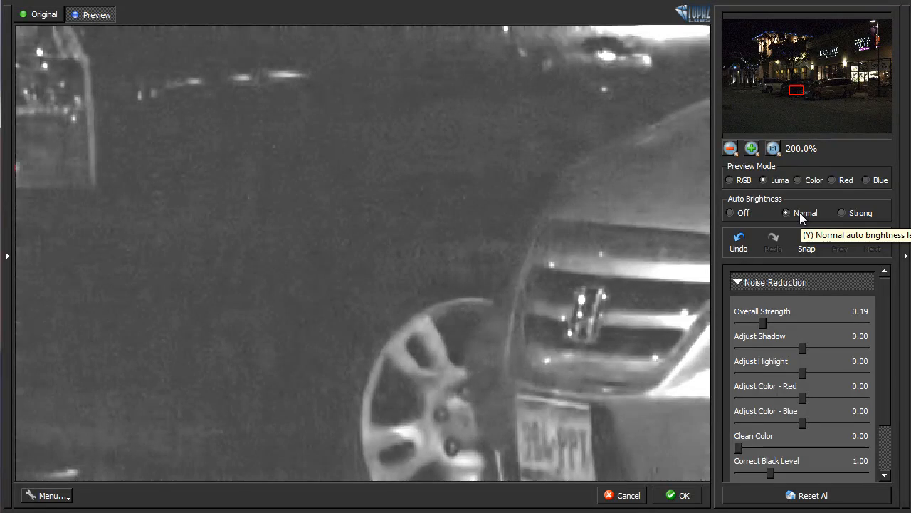
{"action": "mouse_move", "coordinate": [789, 121]}
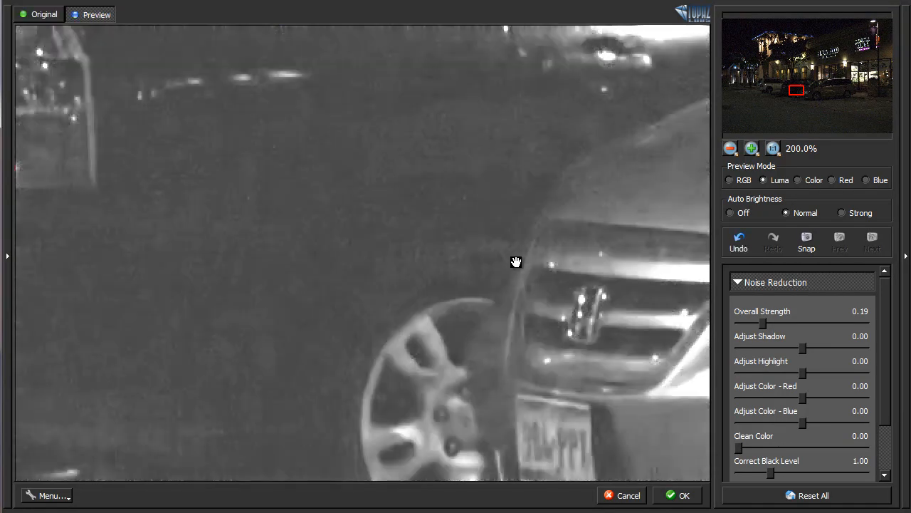
{"action": "mouse_move", "coordinate": [378, 183]}
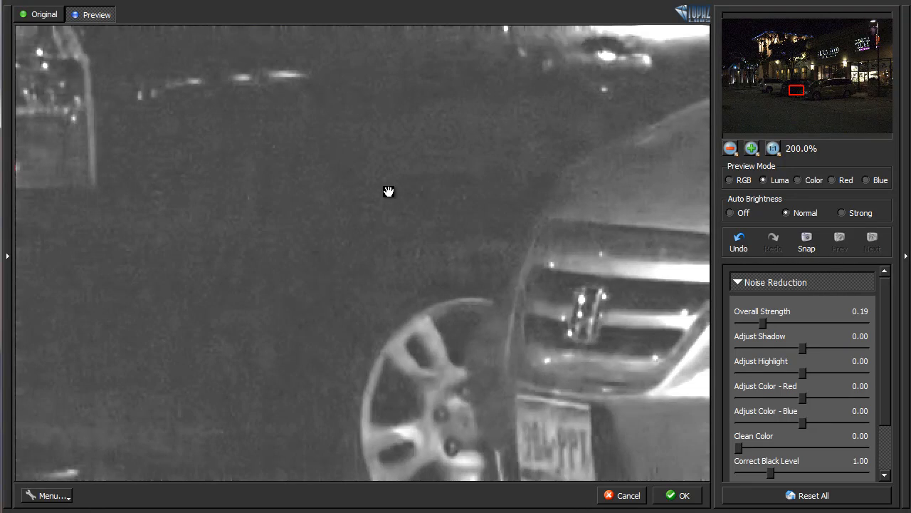
{"action": "mouse_move", "coordinate": [738, 358]}
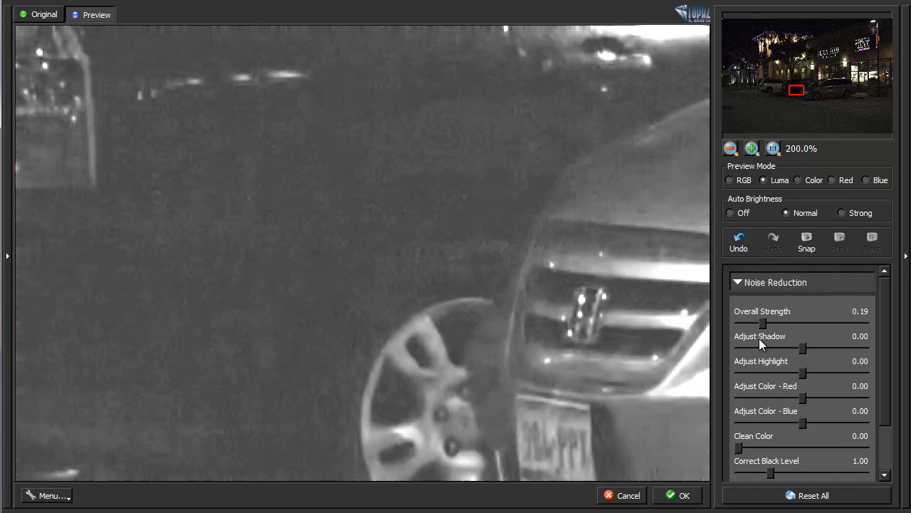
{"action": "left_click_drag", "start_coordinate": [803, 348], "coordinate": [809, 347]}
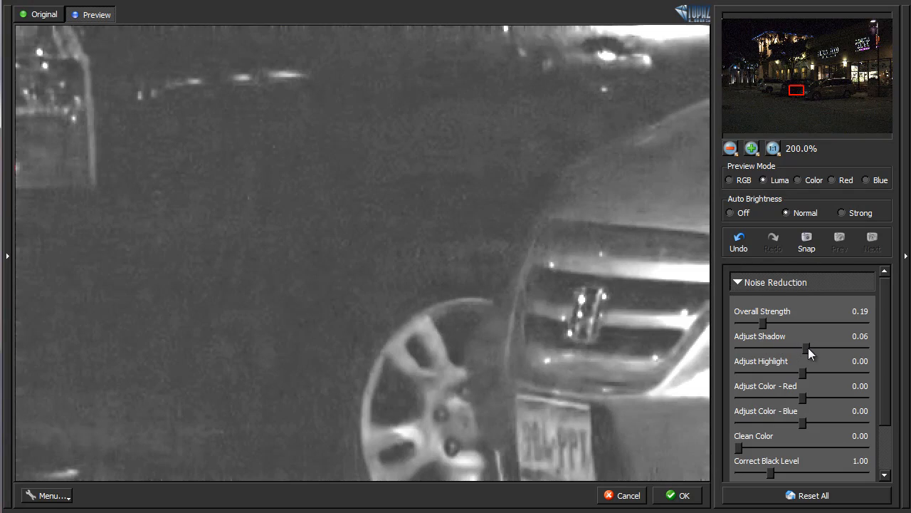
{"action": "left_click_drag", "start_coordinate": [808, 349], "coordinate": [815, 349]}
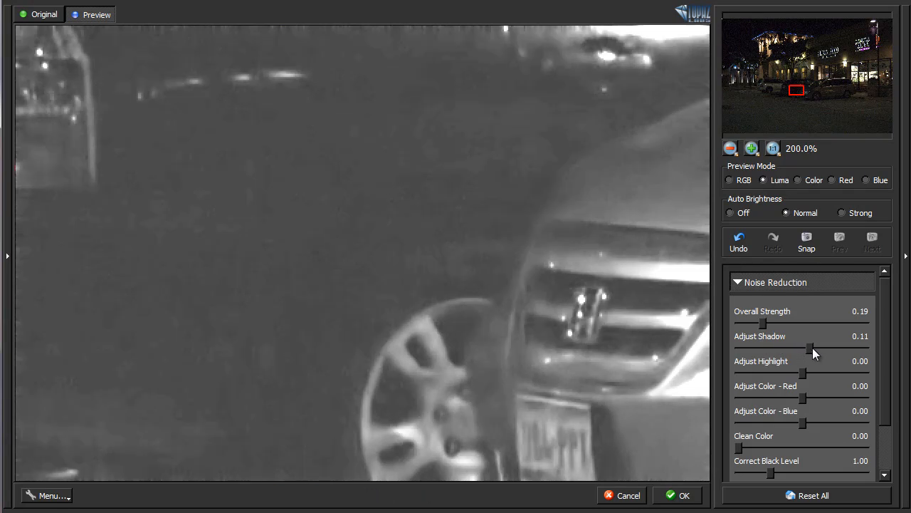
{"action": "left_click_drag", "start_coordinate": [815, 349], "coordinate": [808, 349]}
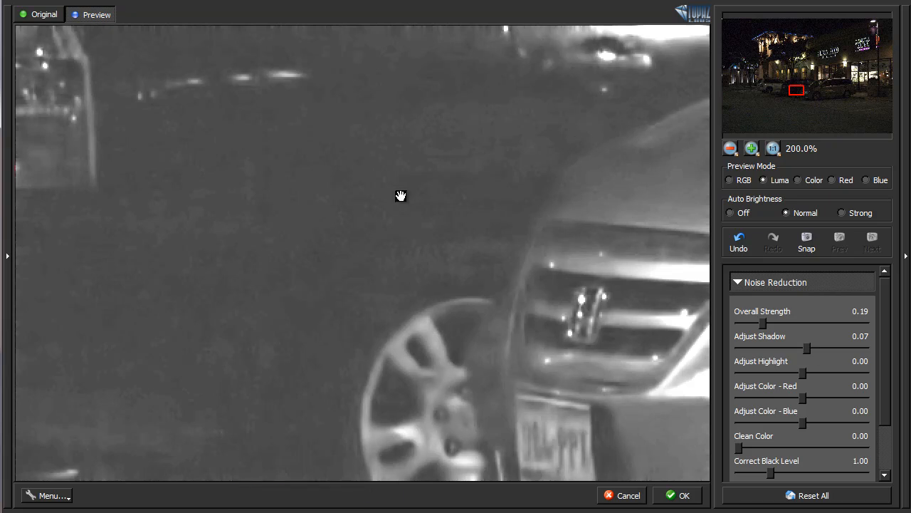
{"action": "mouse_move", "coordinate": [820, 162]}
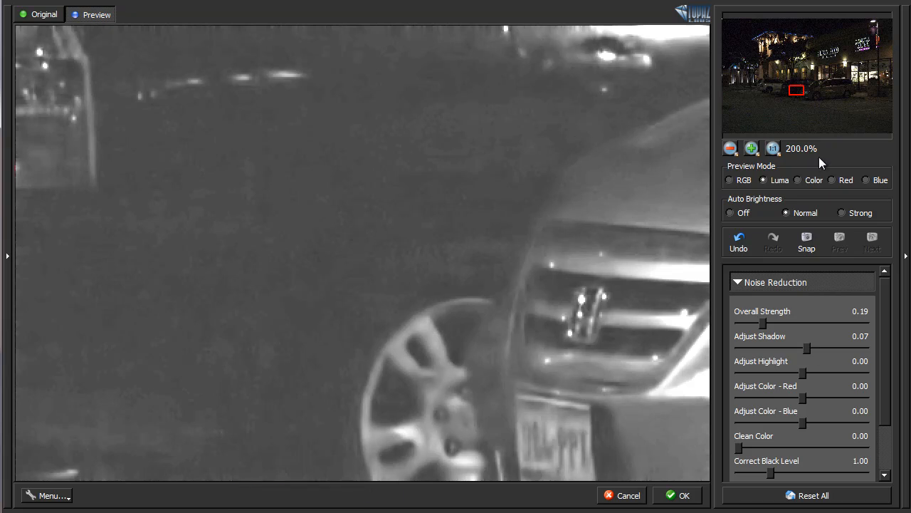
{"action": "left_click", "coordinate": [766, 59]}
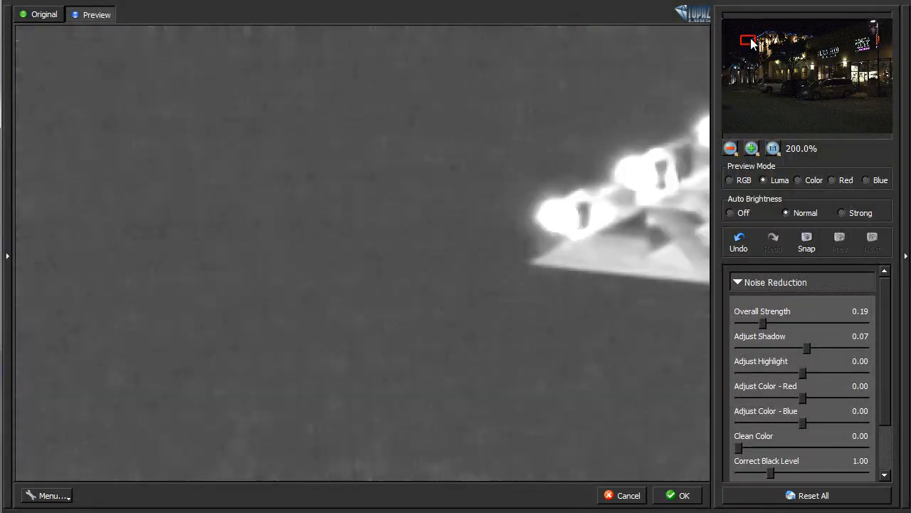
{"action": "left_click", "coordinate": [738, 242]}
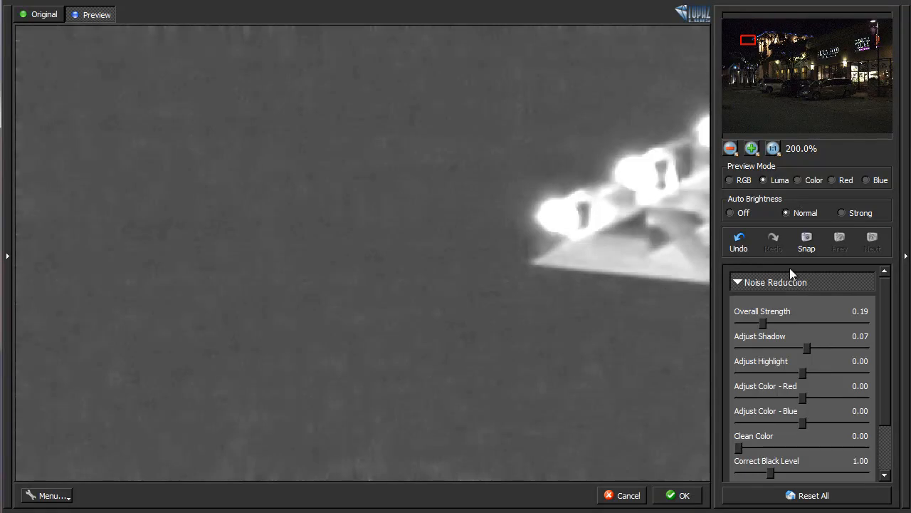
{"action": "mouse_move", "coordinate": [809, 359]}
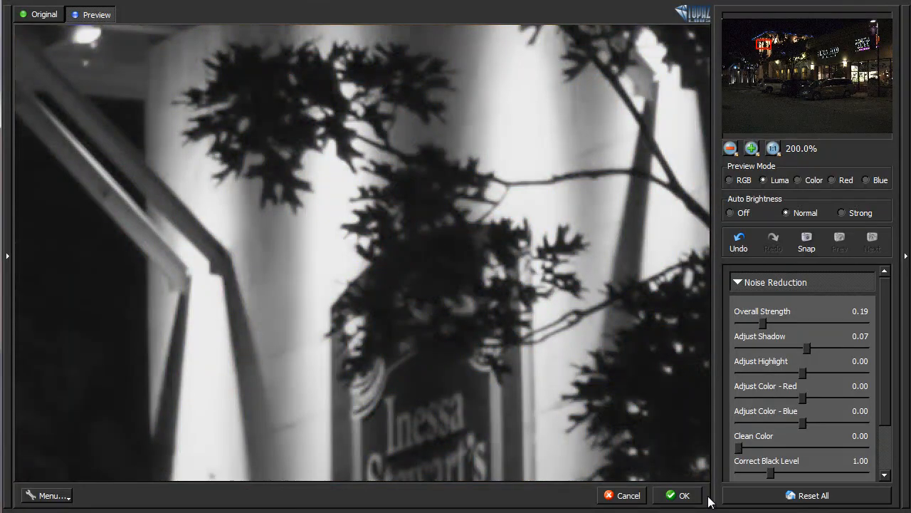
{"action": "mouse_move", "coordinate": [803, 379]}
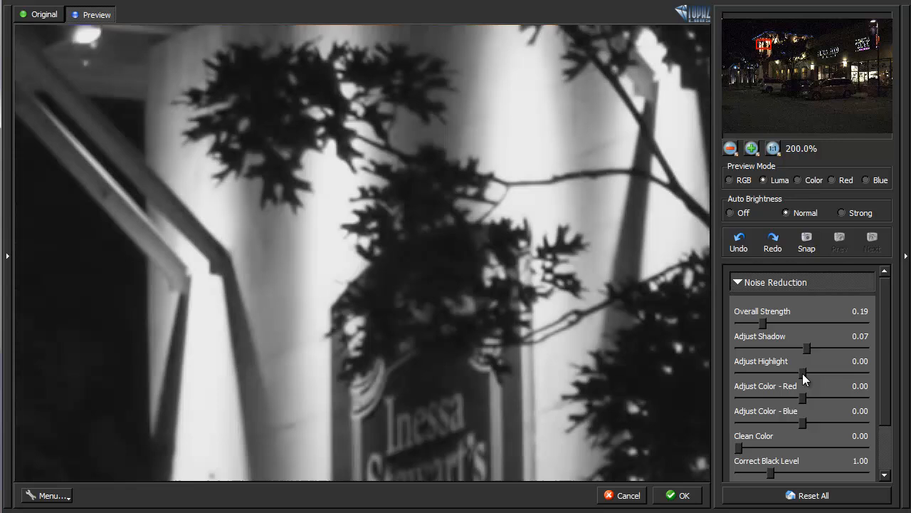
Step: Lower Adjust Highlight to -0.83 and zoom the preview back out to 100%
{"action": "left_click_drag", "start_coordinate": [805, 373], "coordinate": [786, 373]}
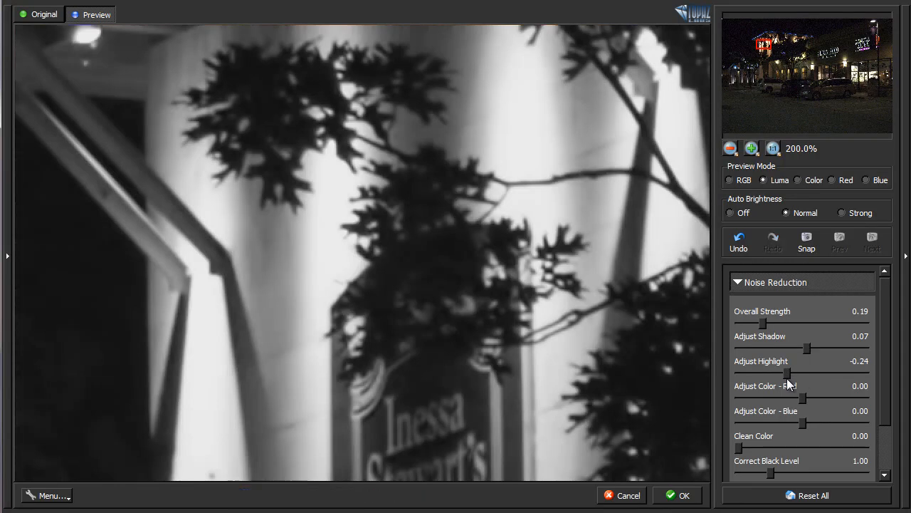
{"action": "left_click_drag", "start_coordinate": [797, 373], "coordinate": [780, 373]}
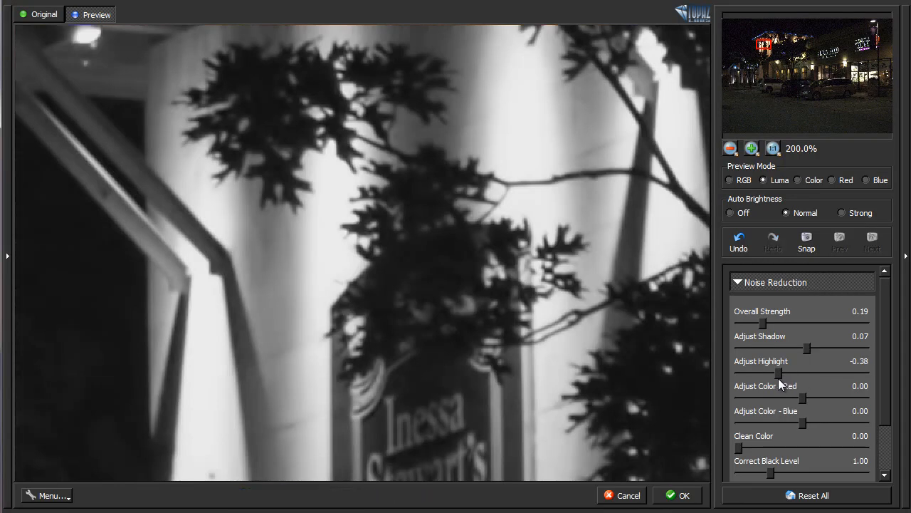
{"action": "left_click_drag", "start_coordinate": [779, 373], "coordinate": [747, 373]}
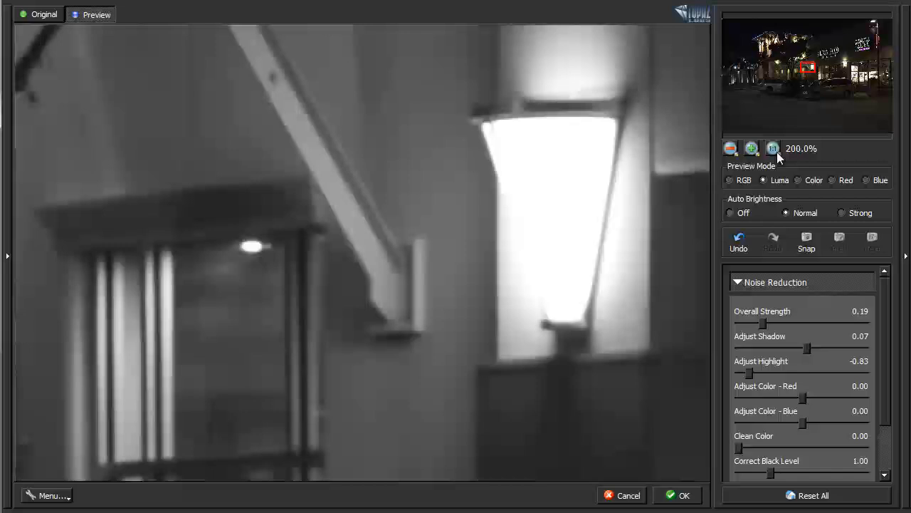
{"action": "left_click", "coordinate": [729, 148]}
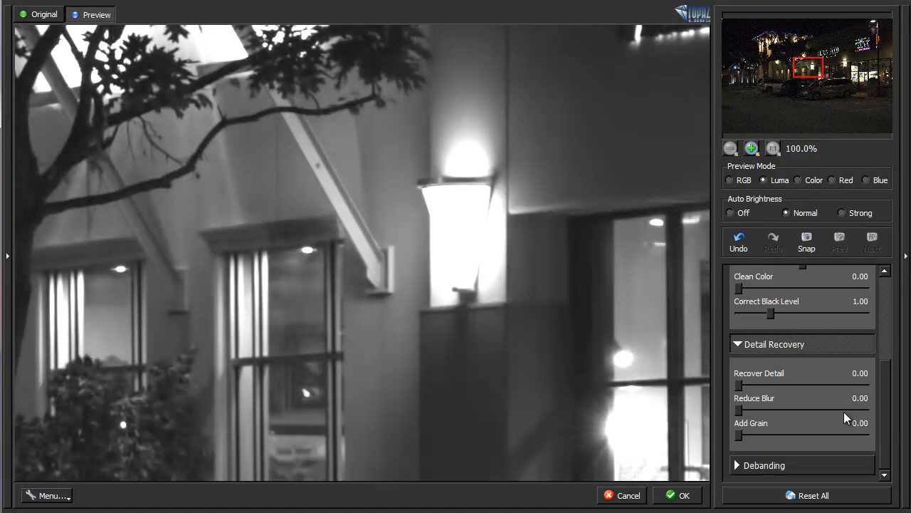
{"action": "mouse_move", "coordinate": [741, 390]}
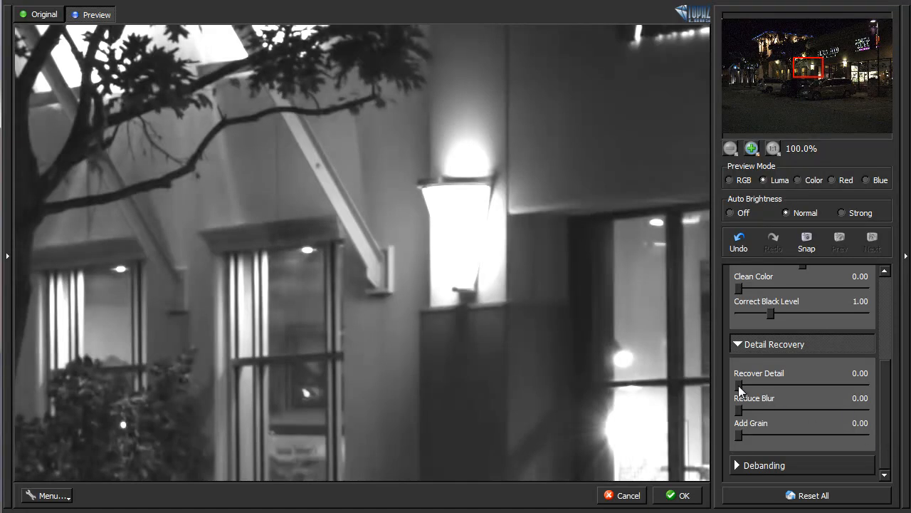
Step: Raise Recover Detail, testing up to 0.64 at 200% on the shop window, and settle it at 0.34
{"action": "left_click_drag", "start_coordinate": [739, 384], "coordinate": [766, 385]}
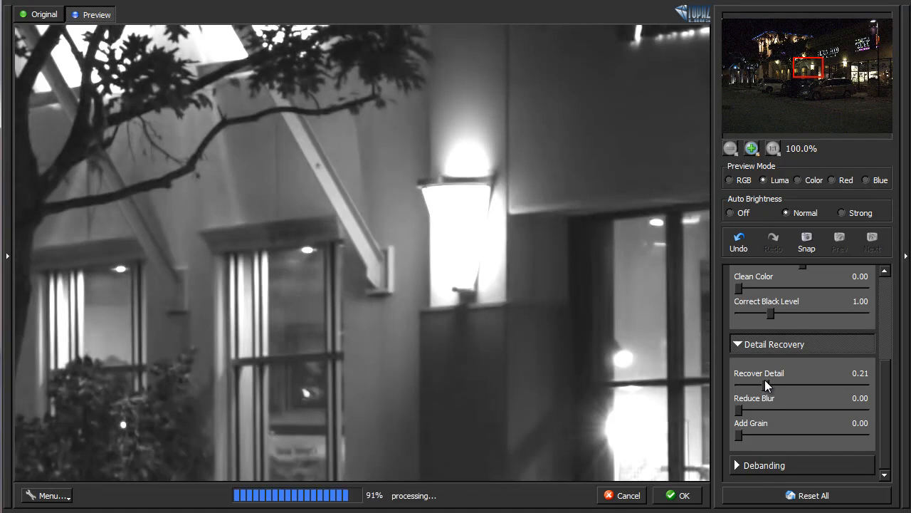
{"action": "mouse_move", "coordinate": [763, 166]}
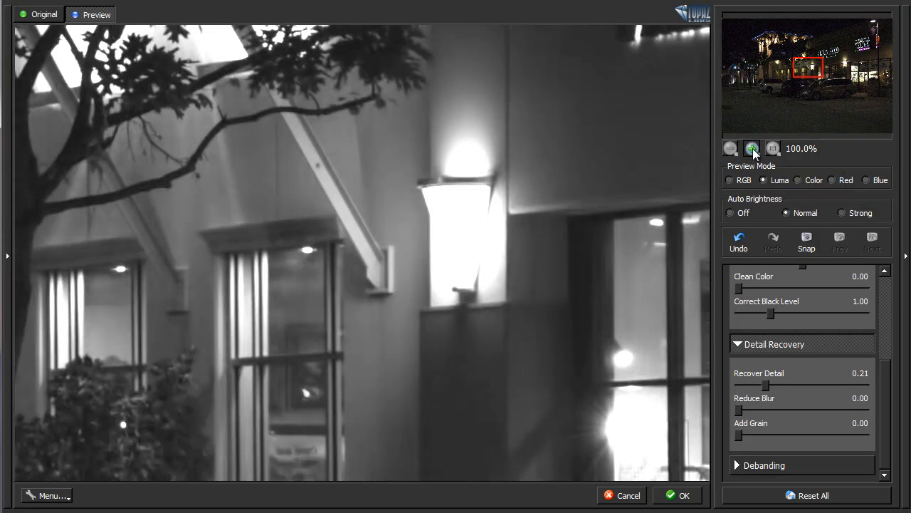
{"action": "left_click", "coordinate": [752, 148]}
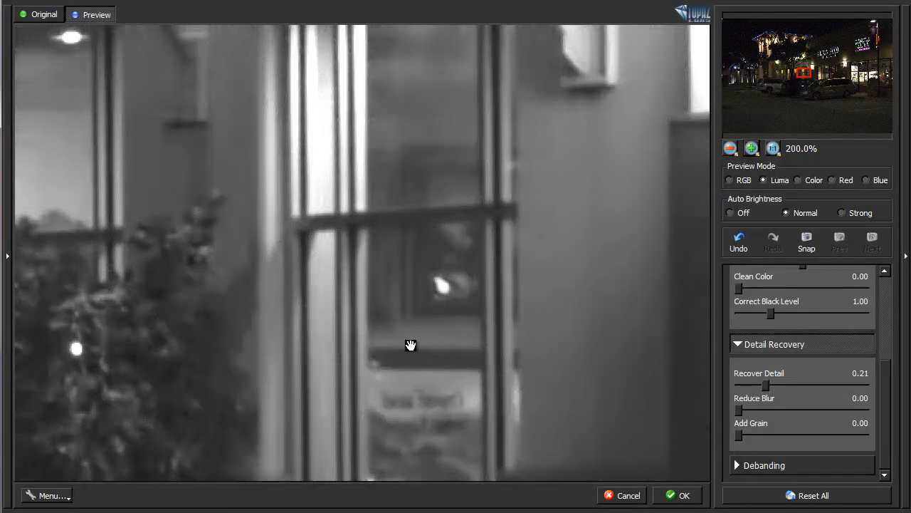
{"action": "mouse_move", "coordinate": [345, 287]}
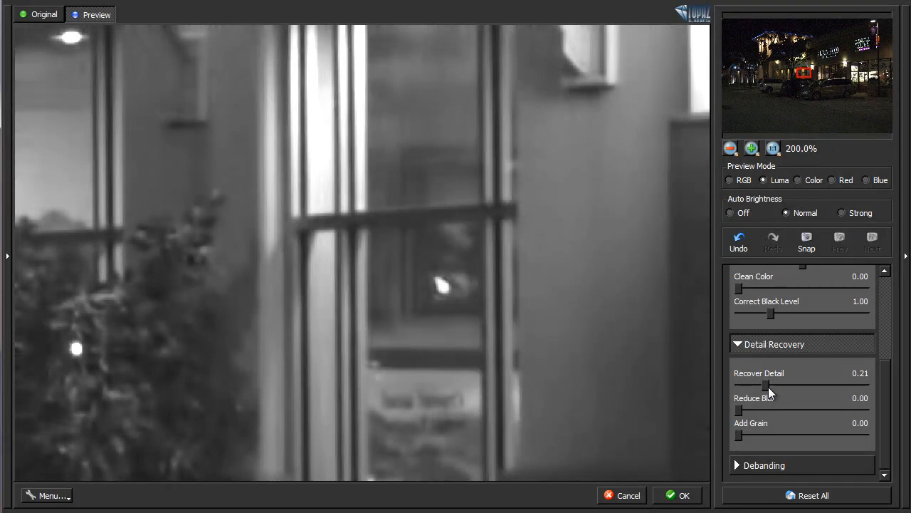
{"action": "left_click_drag", "start_coordinate": [766, 384], "coordinate": [778, 385]}
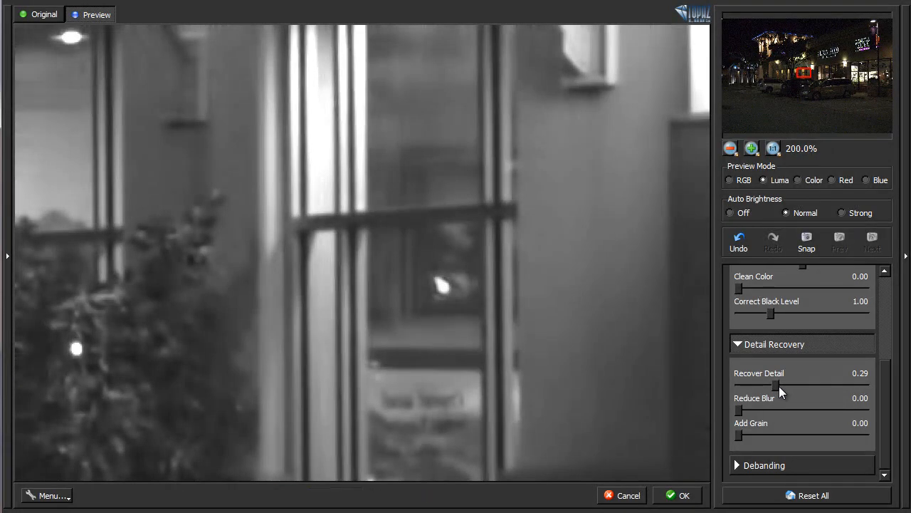
{"action": "left_click_drag", "start_coordinate": [776, 384], "coordinate": [798, 385]}
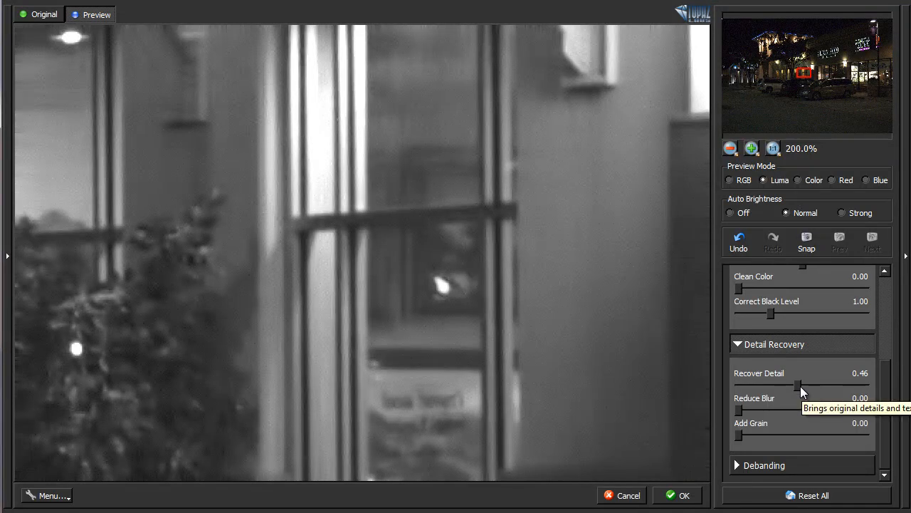
{"action": "left_click_drag", "start_coordinate": [798, 385], "coordinate": [819, 385]}
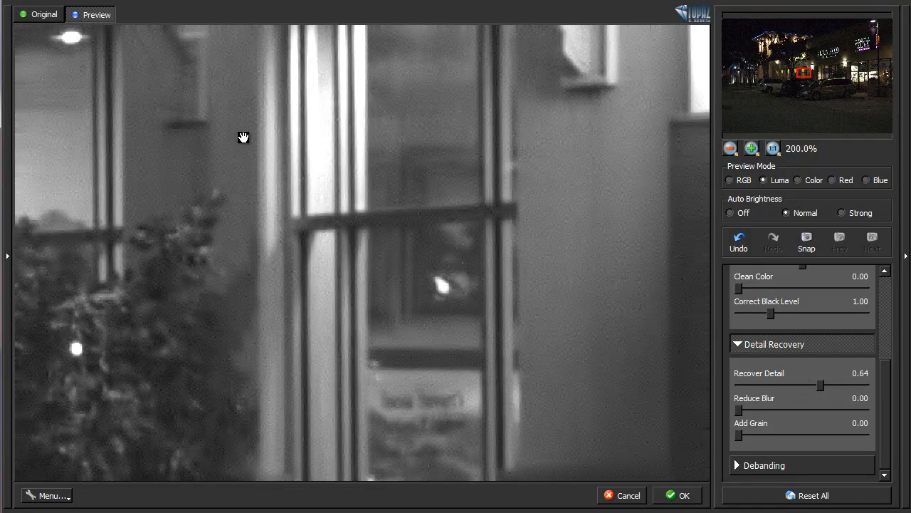
{"action": "left_click_drag", "start_coordinate": [823, 384], "coordinate": [797, 384]}
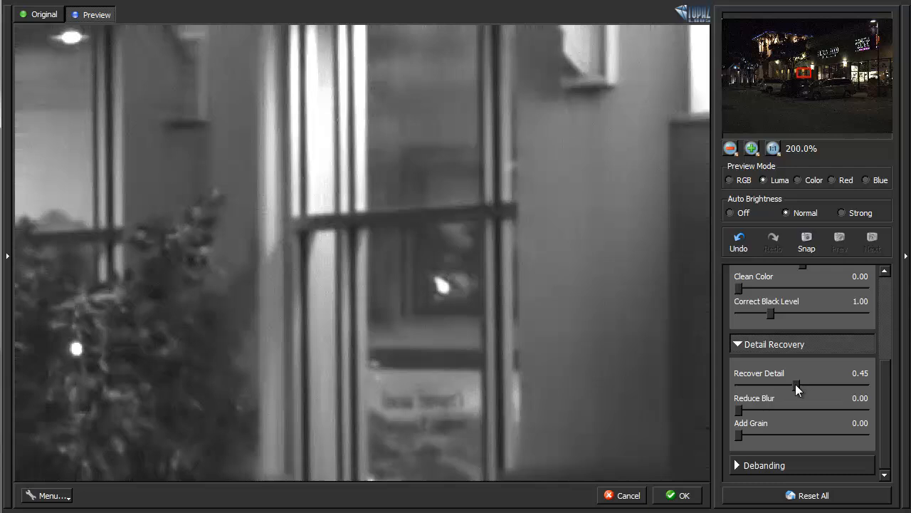
{"action": "left_click_drag", "start_coordinate": [796, 385], "coordinate": [781, 384]}
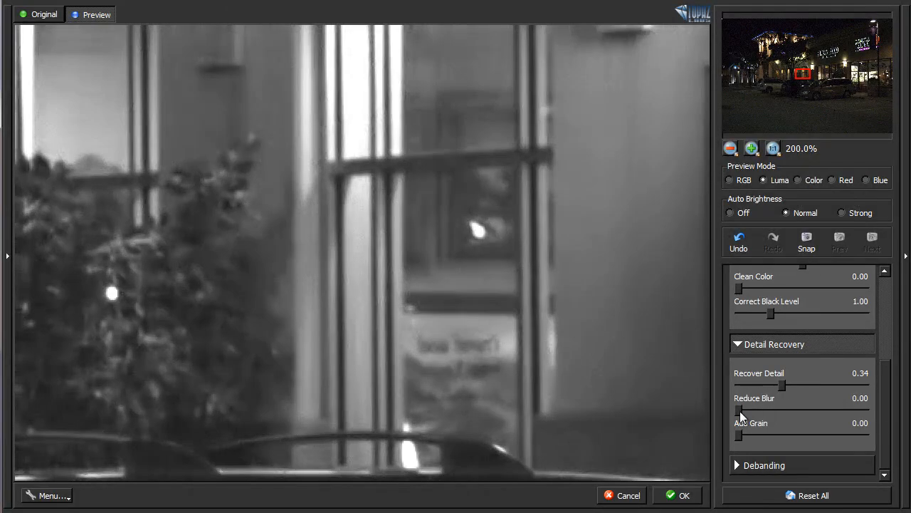
{"action": "mouse_move", "coordinate": [741, 415]}
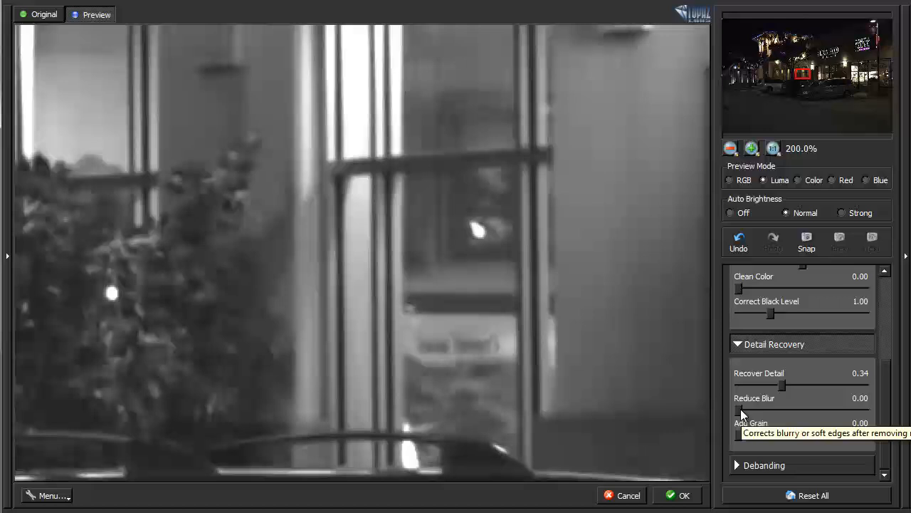
Step: Test Reduce Blur up to 0.78 and settle it at 0.13
{"action": "left_click_drag", "start_coordinate": [739, 411], "coordinate": [766, 411]}
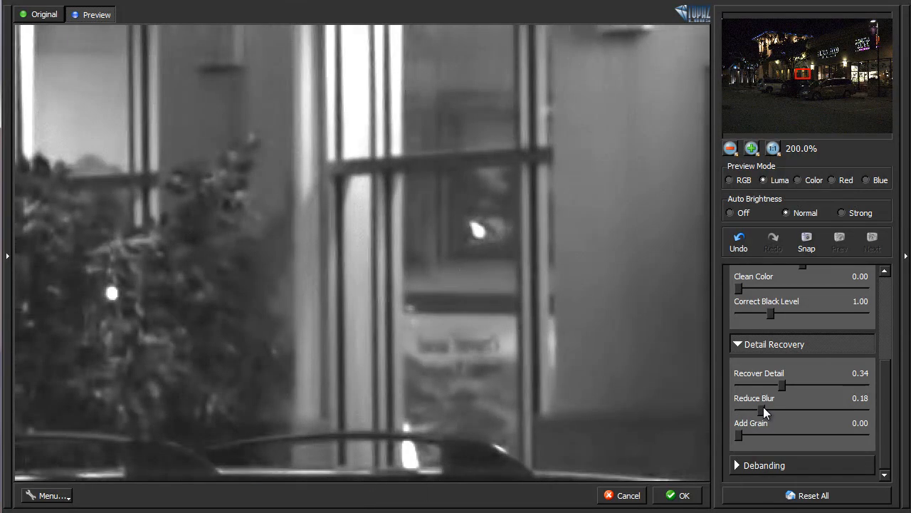
{"action": "left_click_drag", "start_coordinate": [766, 410], "coordinate": [805, 410]}
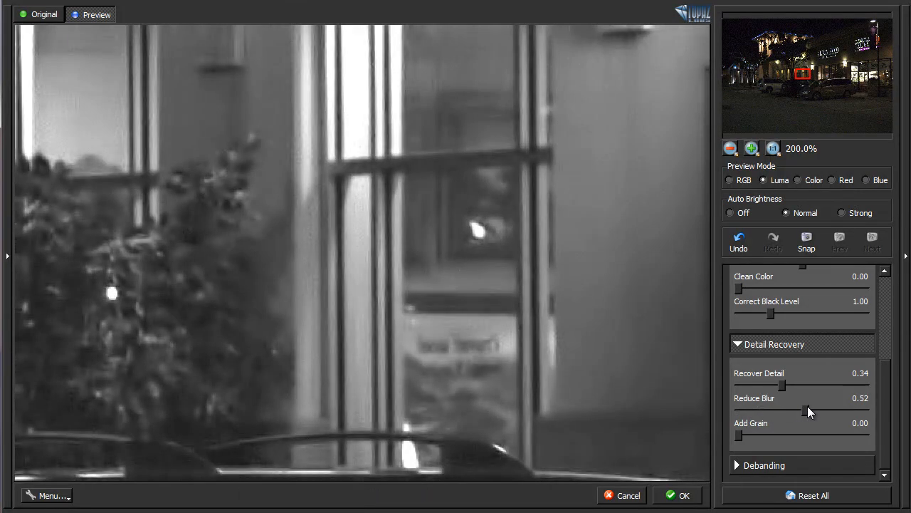
{"action": "left_click_drag", "start_coordinate": [786, 412], "coordinate": [840, 411]}
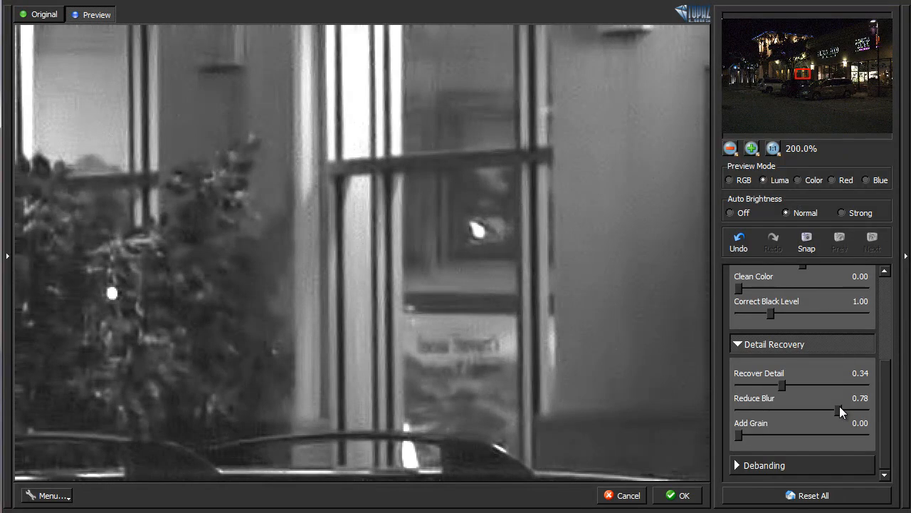
{"action": "left_click_drag", "start_coordinate": [844, 410], "coordinate": [841, 410]}
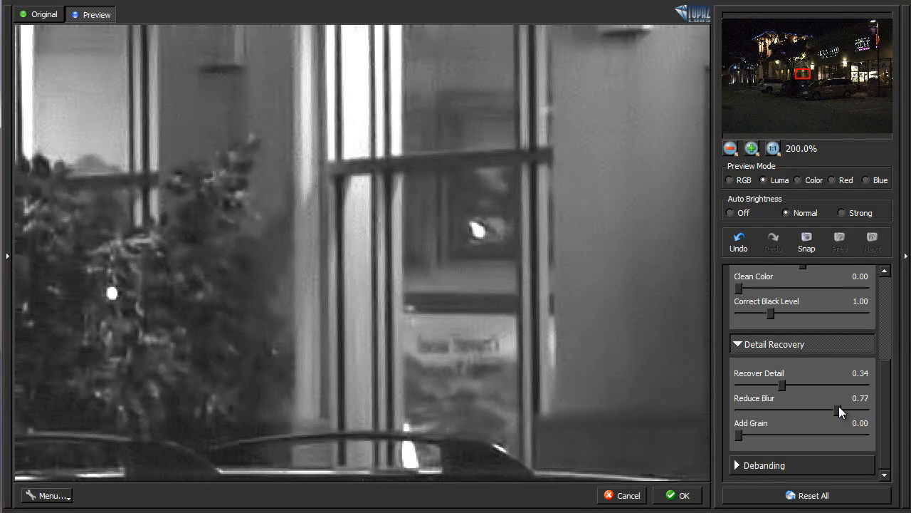
{"action": "left_click_drag", "start_coordinate": [841, 411], "coordinate": [762, 410]}
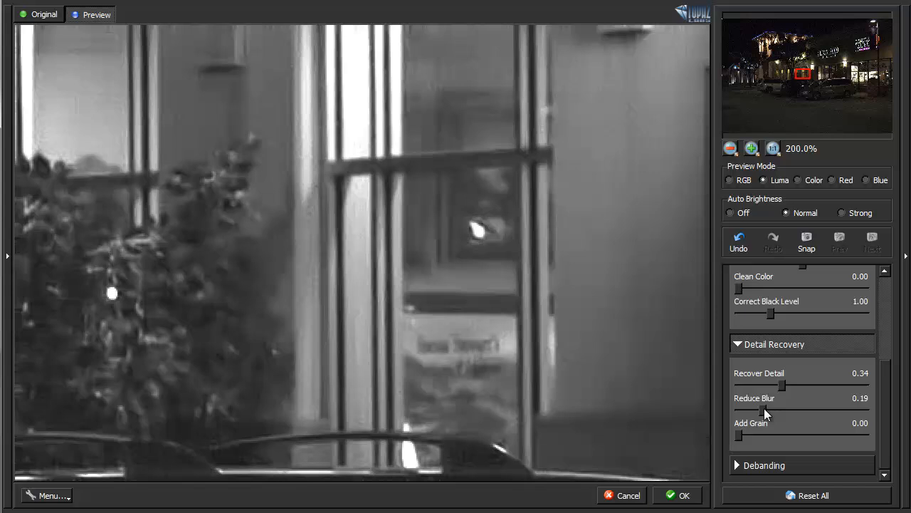
{"action": "left_click_drag", "start_coordinate": [760, 411], "coordinate": [758, 412]}
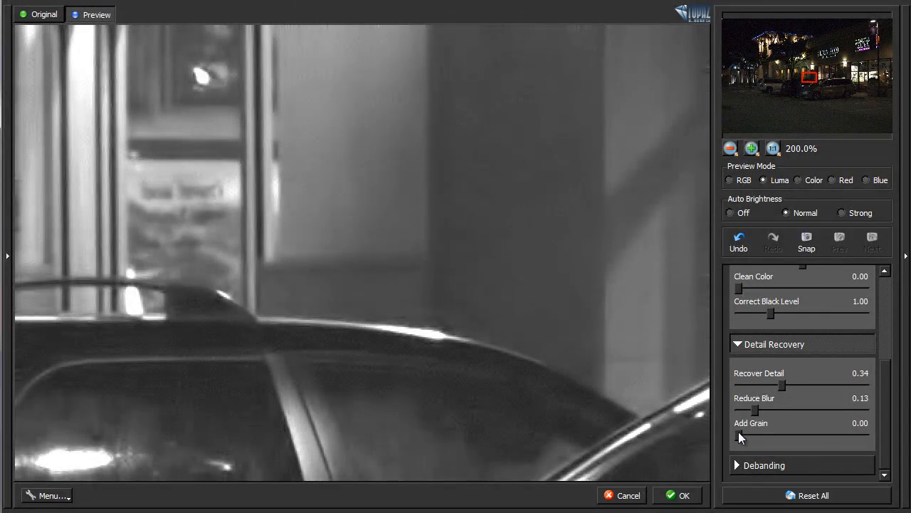
Step: Add a little grain, setting Add Grain to 0.18
{"action": "left_click_drag", "start_coordinate": [738, 436], "coordinate": [758, 436]}
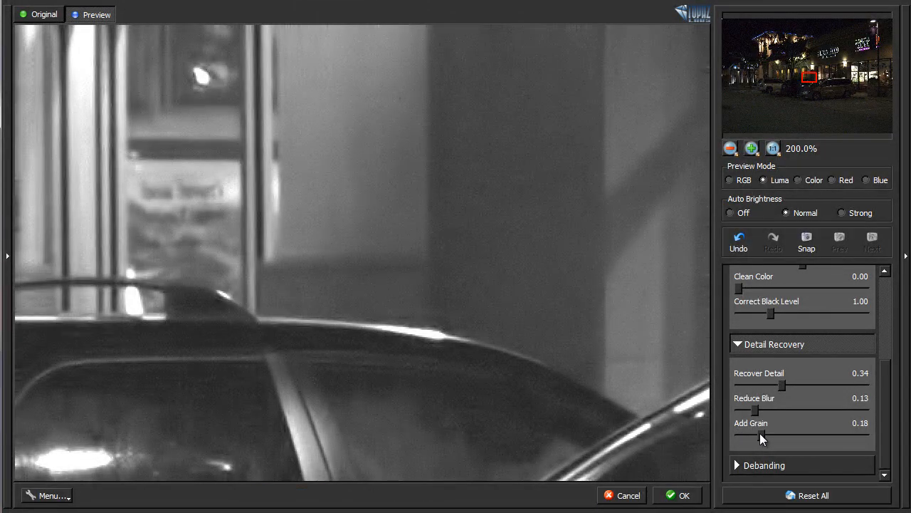
{"action": "left_click_drag", "start_coordinate": [761, 435], "coordinate": [755, 436]}
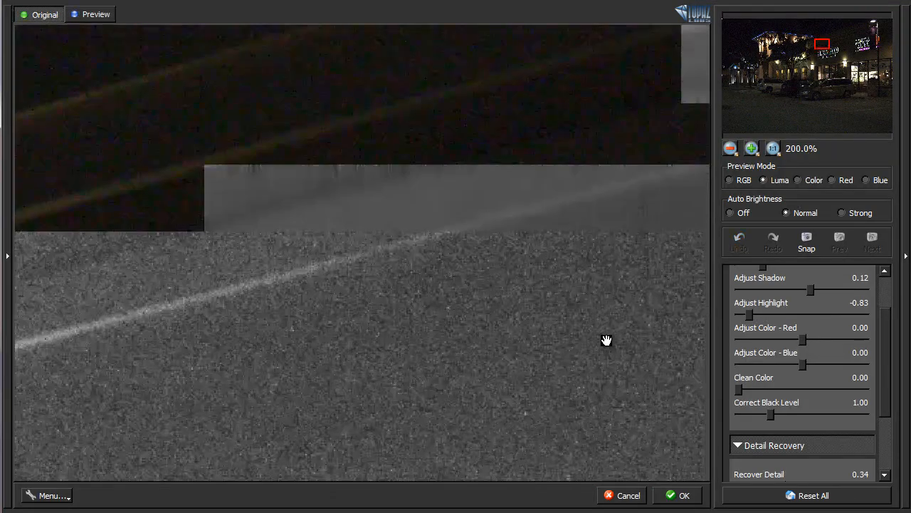
Step: Switch the preview to Luma mode to inspect the street light streaks
{"action": "left_click", "coordinate": [763, 179]}
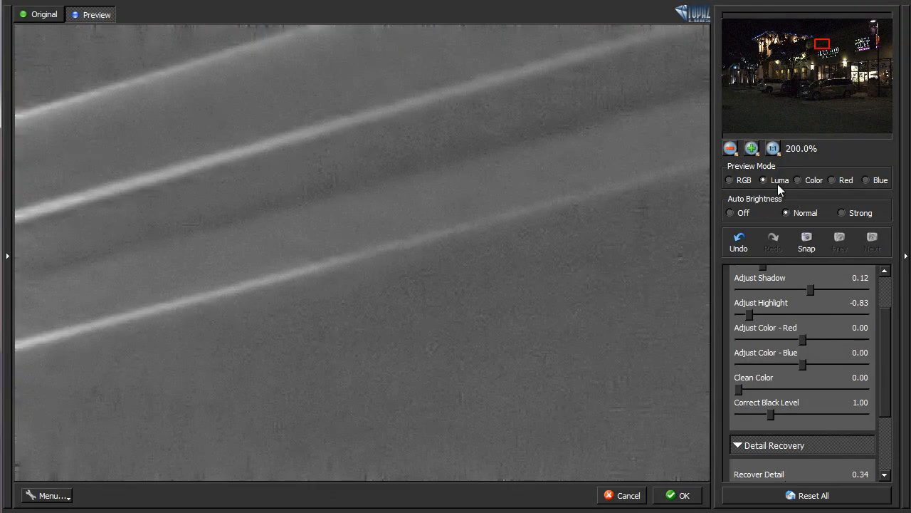